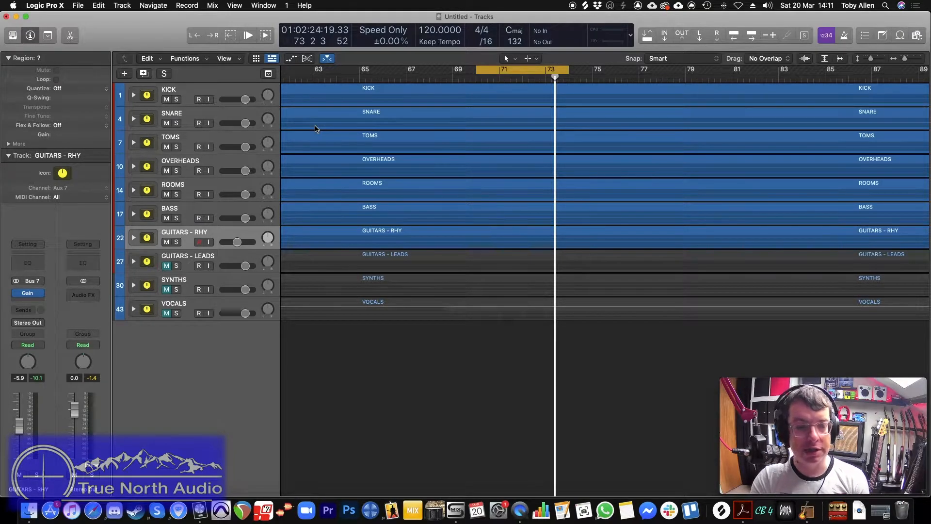
Expand the KICK folder and solo the 01_DRM_KICK_IN track during playback
{"action": "left_click", "coordinate": [169, 90]}
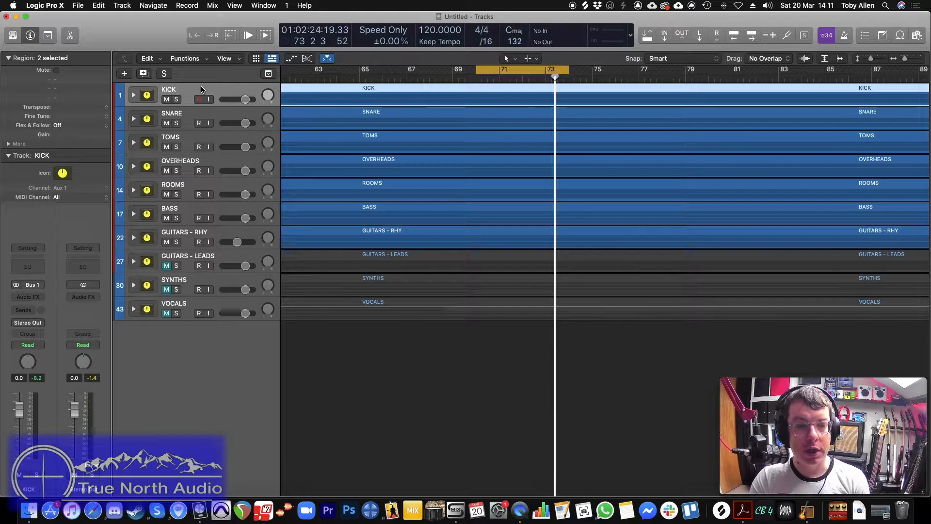
{"action": "left_click", "coordinate": [134, 95]}
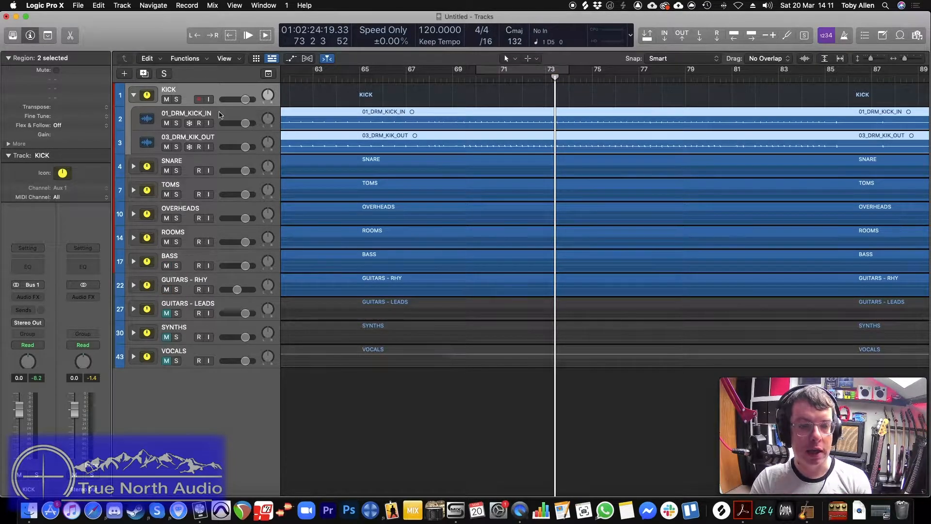
{"action": "left_click", "coordinate": [175, 124]}
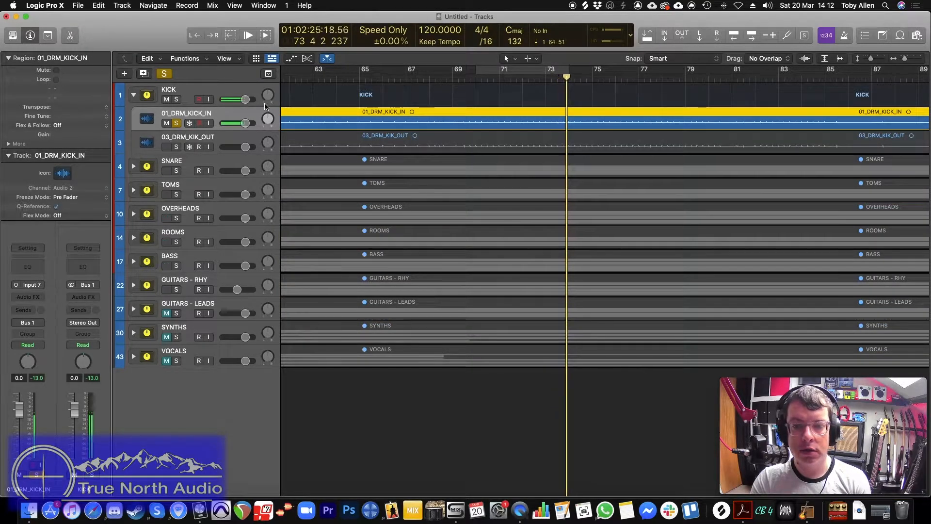
{"action": "left_click", "coordinate": [247, 35]}
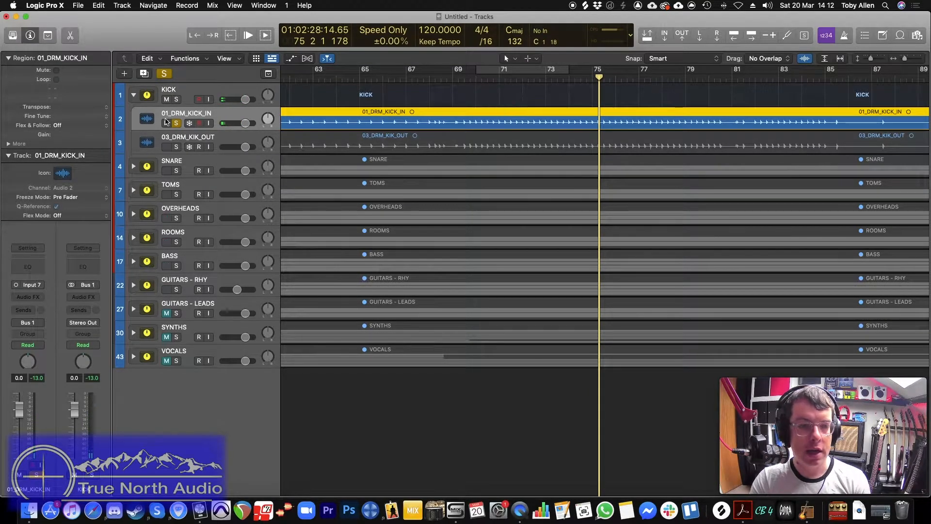
Insert Trigger 2 (mono) from the frequently used plug-ins on the kick-in channel
{"action": "left_click", "coordinate": [27, 297]}
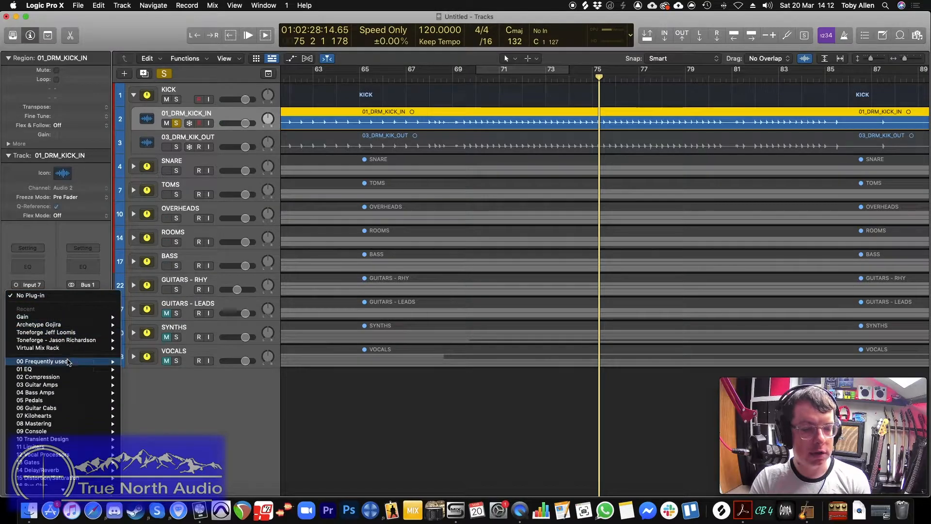
{"action": "left_click", "coordinate": [42, 361]}
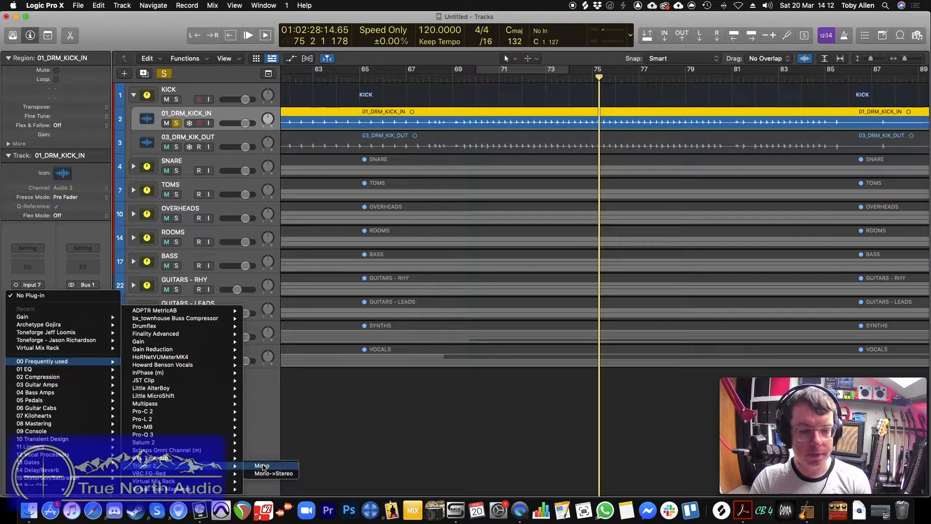
{"action": "left_click", "coordinate": [262, 466]}
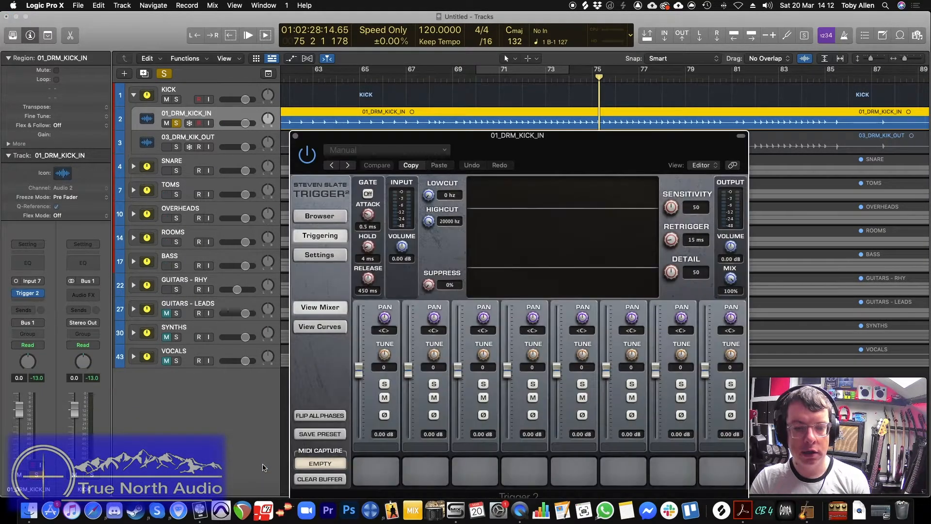
{"action": "left_click", "coordinate": [319, 216]}
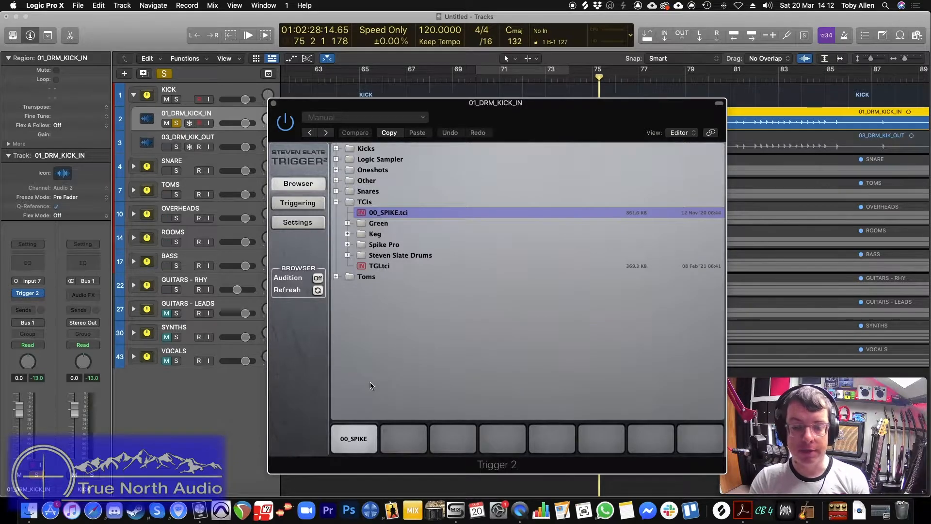
Load the 00_SPIKE sample into Trigger 2's first slot, review its velocity/envelope curves, and close it
{"action": "left_click", "coordinate": [298, 203]}
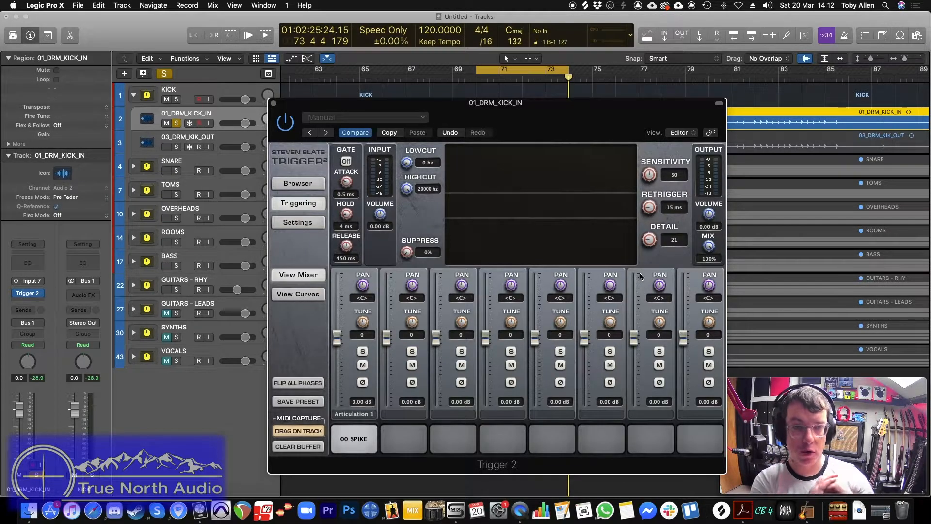
{"action": "mouse_move", "coordinate": [536, 231]}
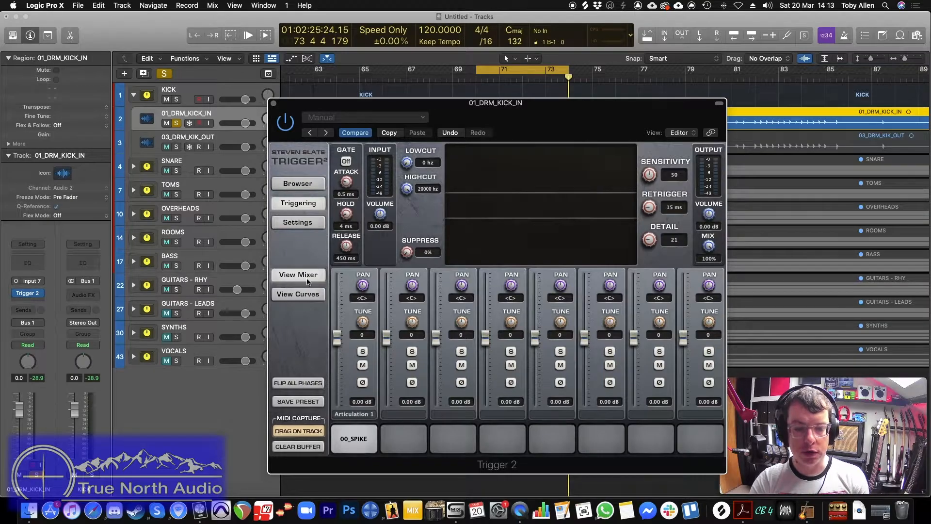
{"action": "left_click", "coordinate": [298, 294]}
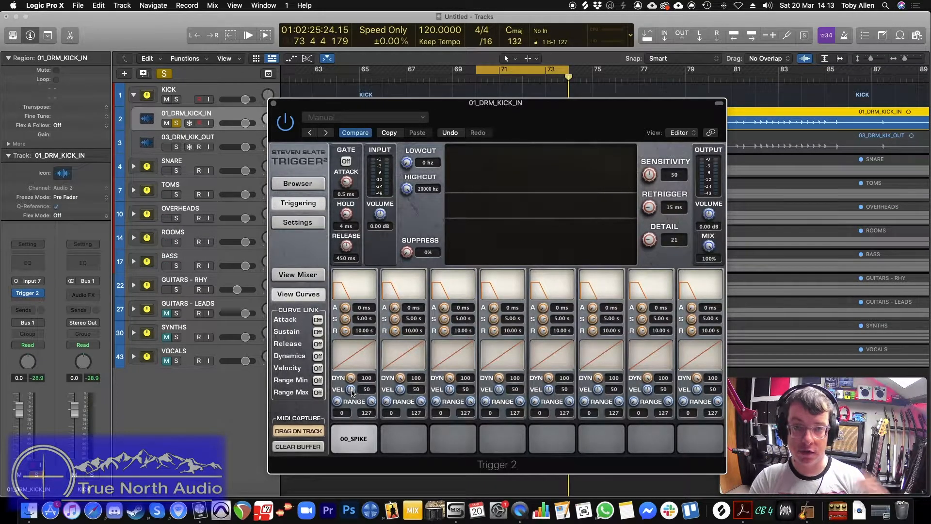
{"action": "left_click", "coordinate": [298, 183]}
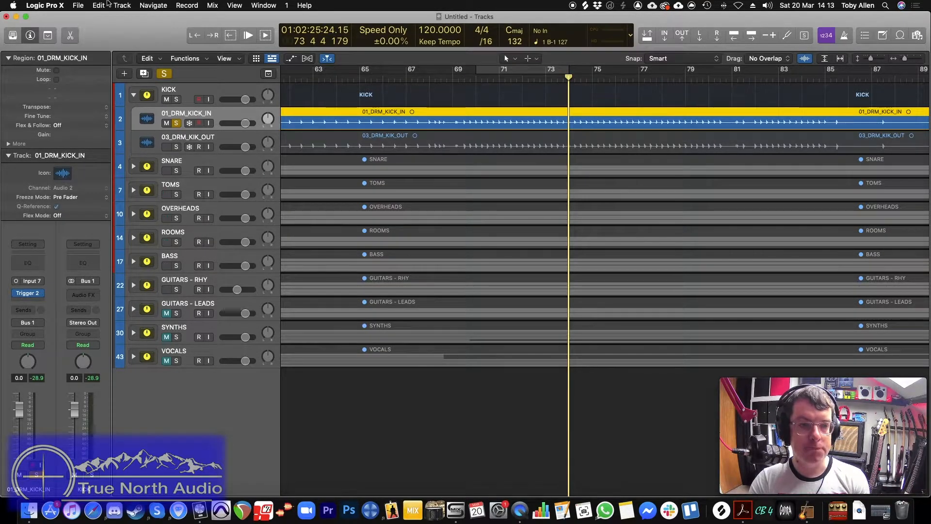
Bounce the kick-in track in place to a new track 01_DRM_KICK_IN_bip_1 and select its region
{"action": "left_click", "coordinate": [78, 6]}
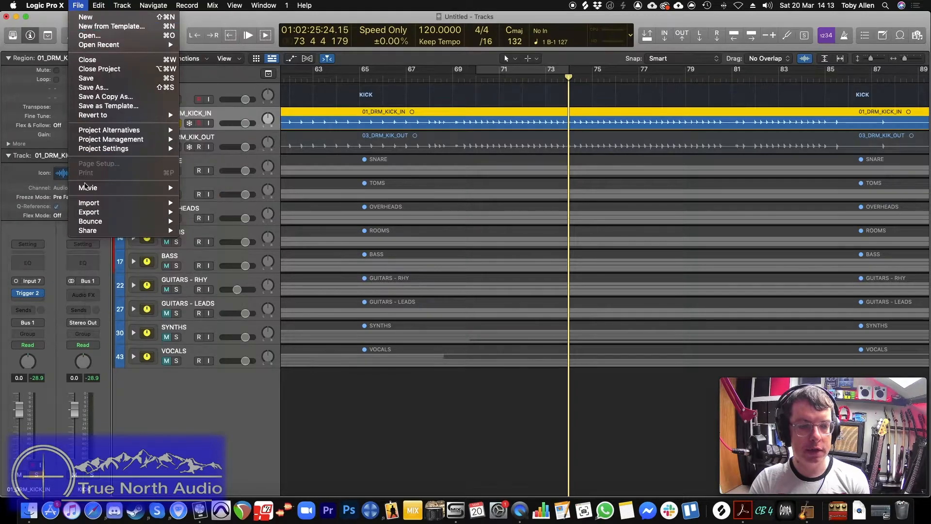
{"action": "left_click", "coordinate": [90, 222]}
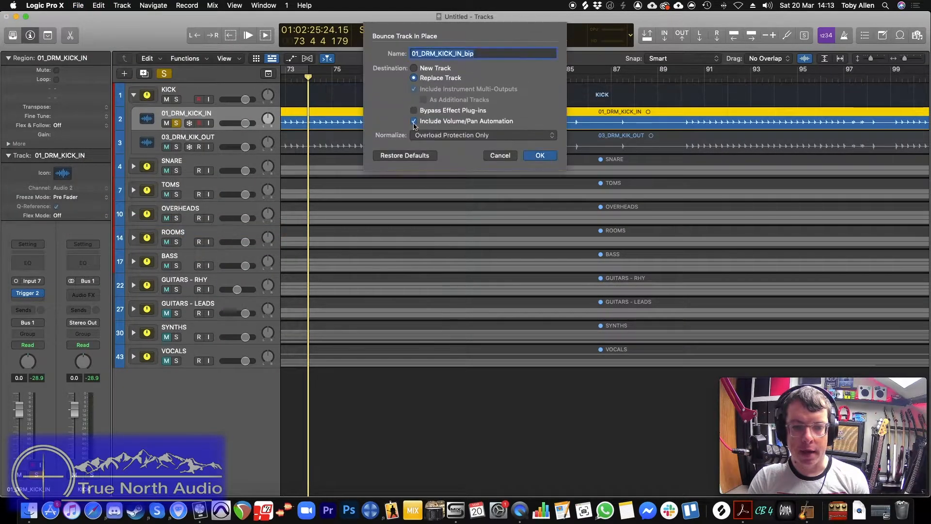
{"action": "left_click", "coordinate": [414, 68]}
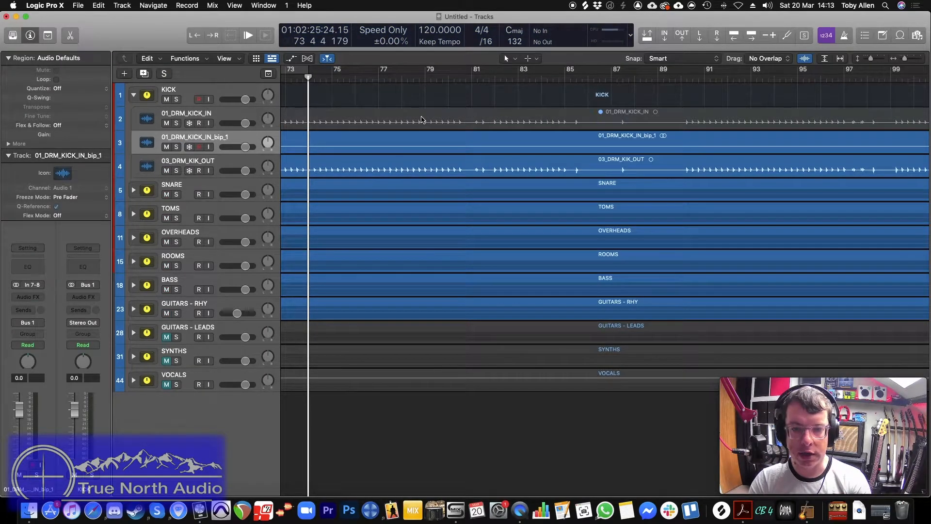
{"action": "left_click", "coordinate": [186, 113]}
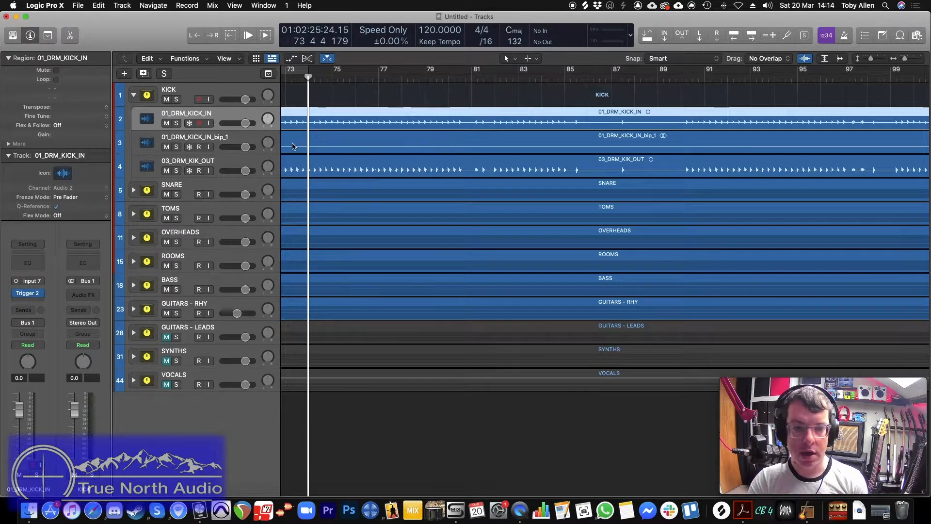
{"action": "left_click", "coordinate": [194, 137]}
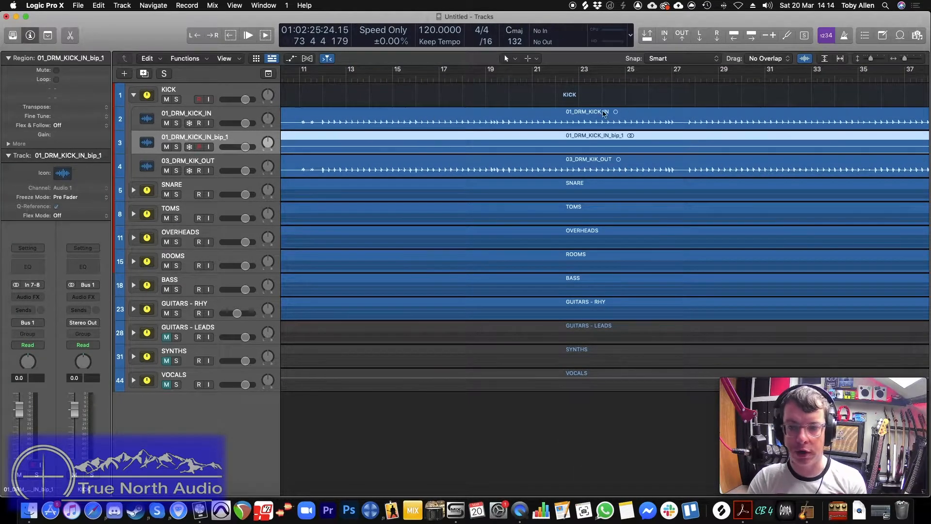
Peak-normalize the bounced bip_1 region to a -1.0 dB target level
{"action": "left_click", "coordinate": [184, 58]}
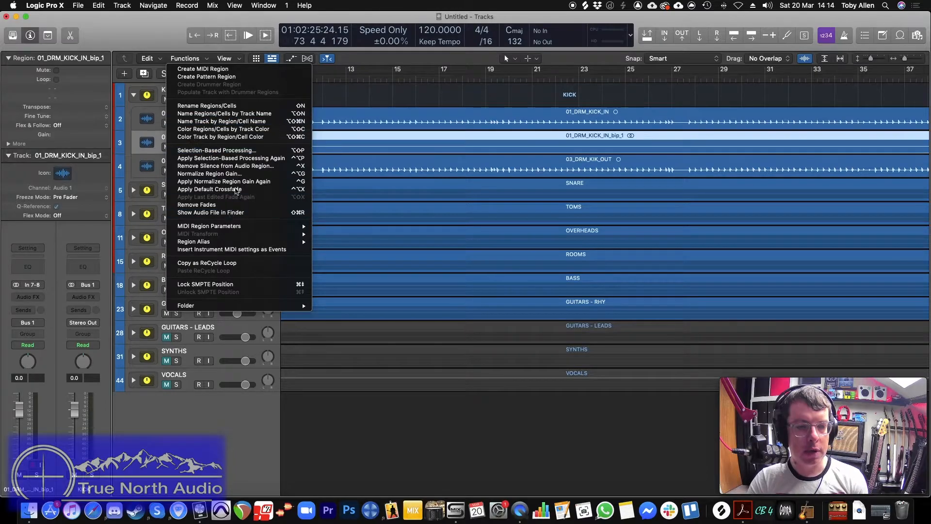
{"action": "left_click", "coordinate": [207, 174]}
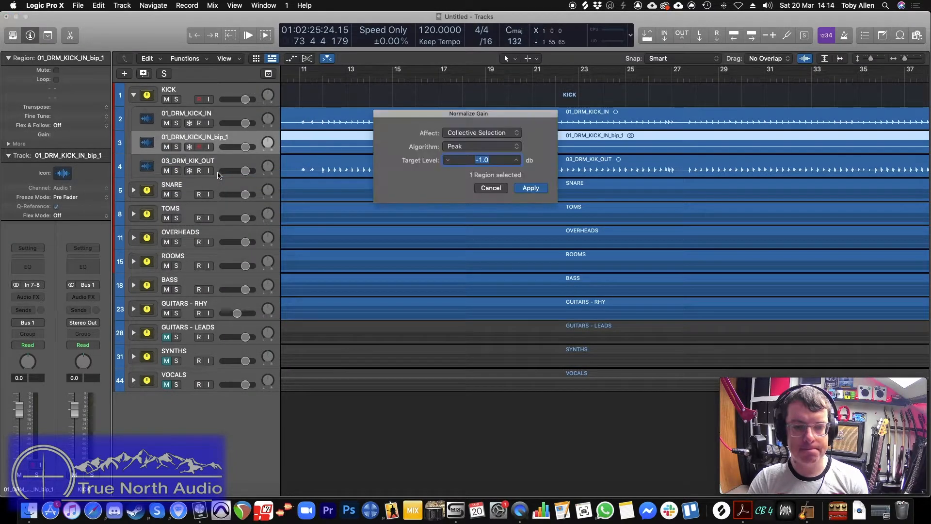
{"action": "left_click", "coordinate": [530, 187]}
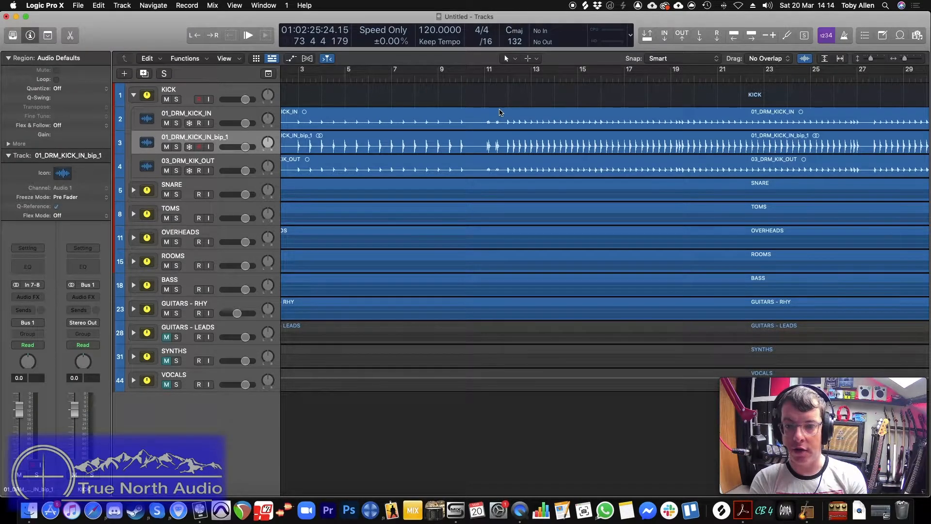
Play from just after bar 11, then zoom out to view the bip_1 region across the whole arrangement
{"action": "left_click", "coordinate": [485, 76]}
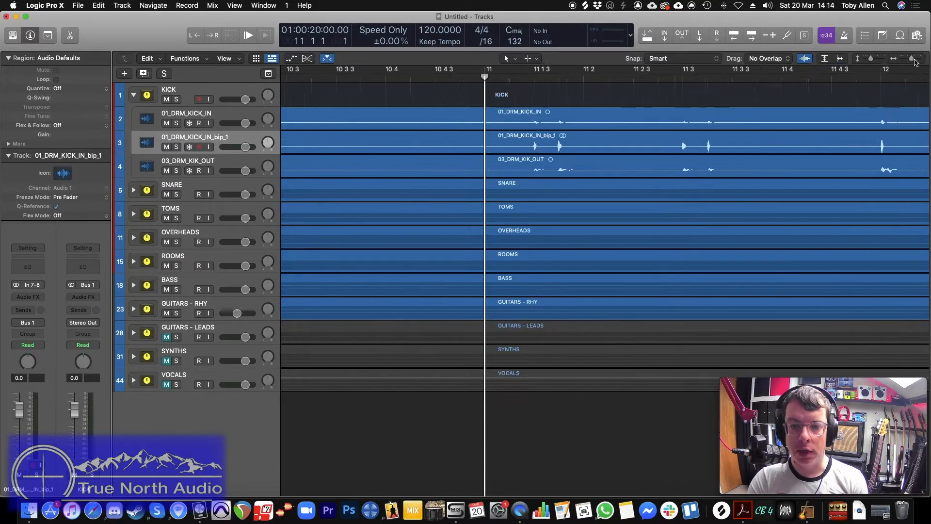
{"action": "left_click", "coordinate": [518, 76]}
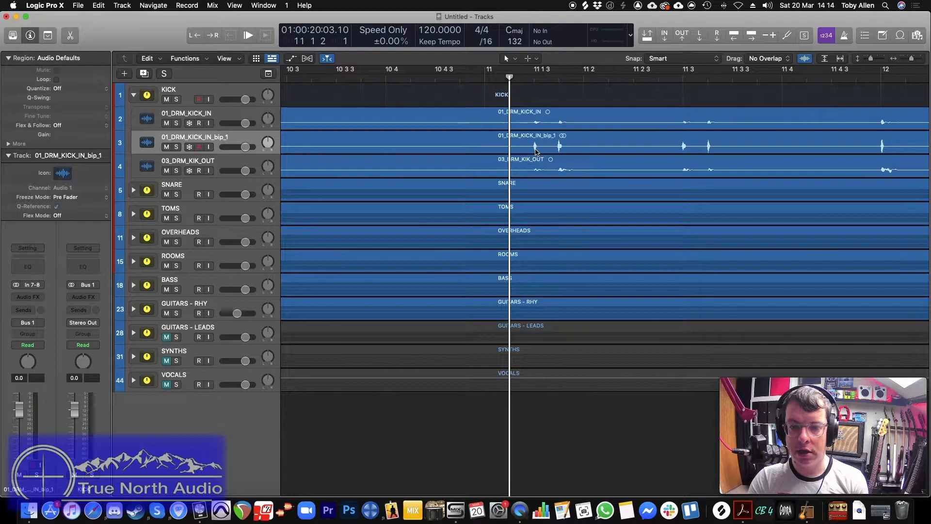
{"action": "mouse_move", "coordinate": [559, 150]}
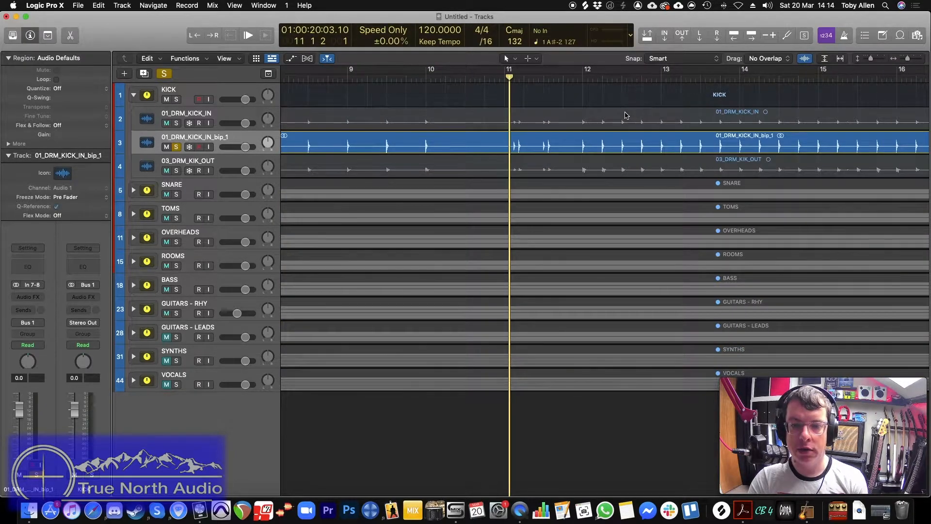
{"action": "left_click", "coordinate": [247, 35]}
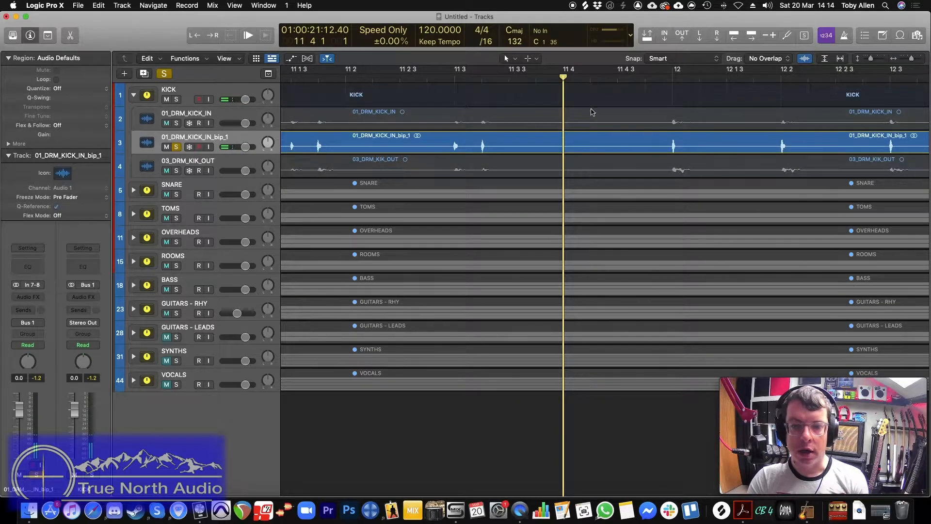
{"action": "scroll", "scroll_direction": "right", "scroll_amount": 3}
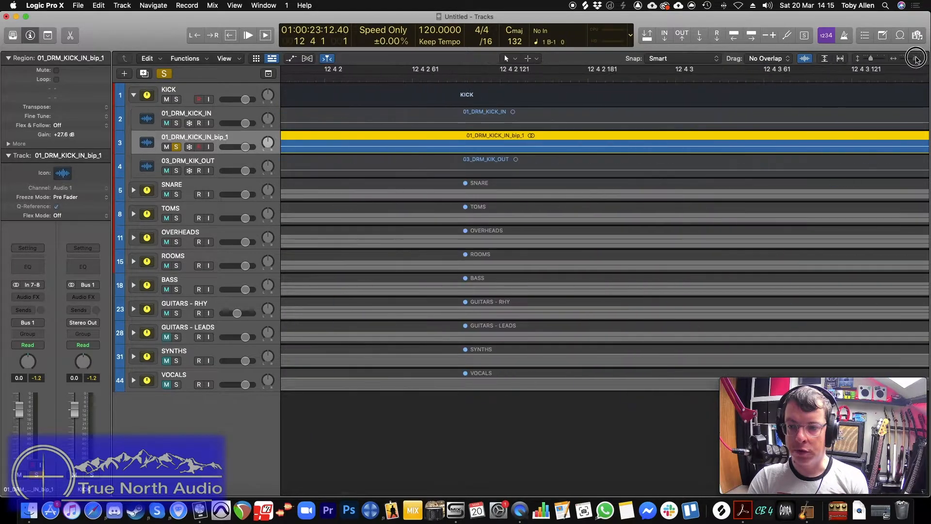
{"action": "scroll", "scroll_direction": "right", "scroll_amount": 3}
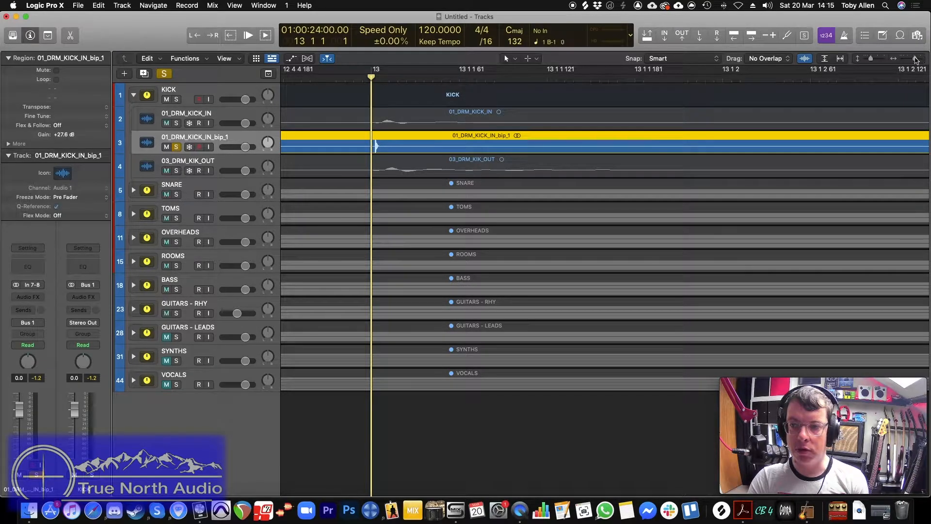
{"action": "left_click", "coordinate": [916, 58]}
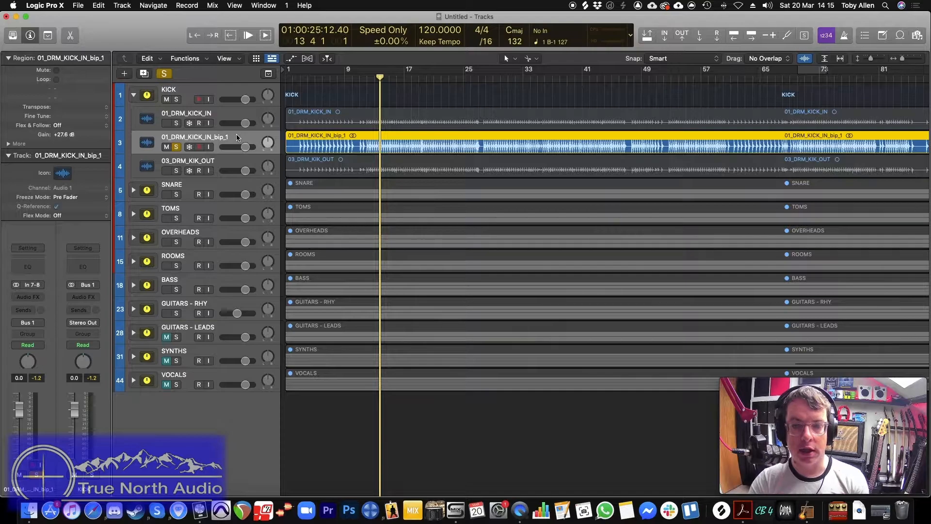
Insert Trigger 2 (stereo) on the bip_1 track and load kick samples GRN_KI_ML78 and GRN_KI_TOBY
{"action": "left_click", "coordinate": [168, 170]}
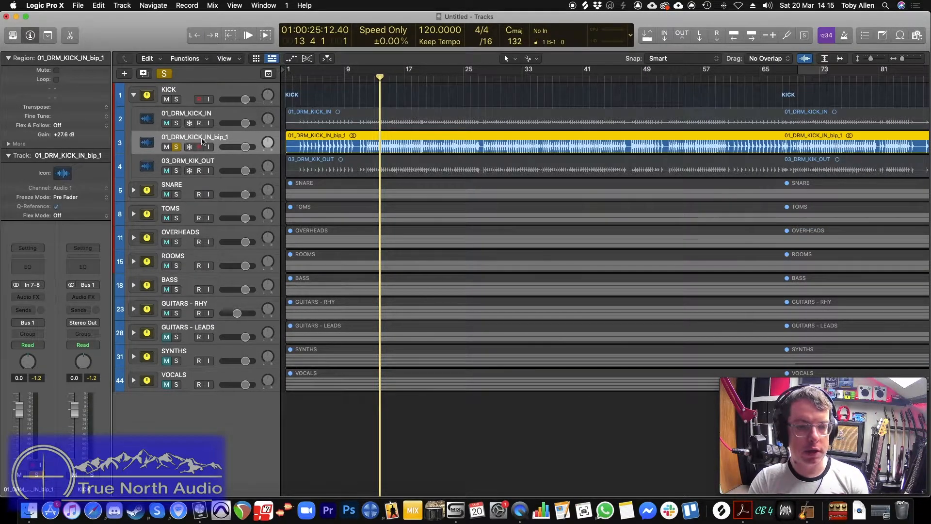
{"action": "left_click", "coordinate": [28, 297]}
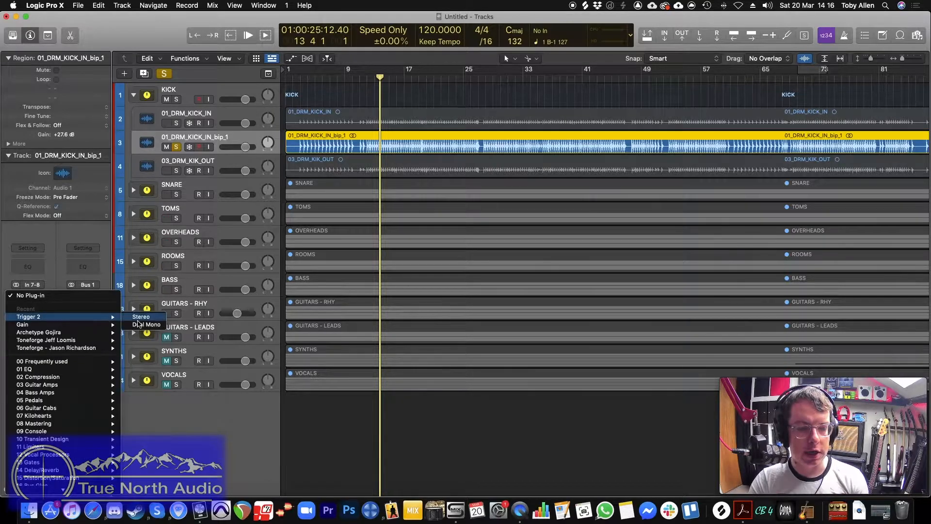
{"action": "left_click", "coordinate": [142, 316]}
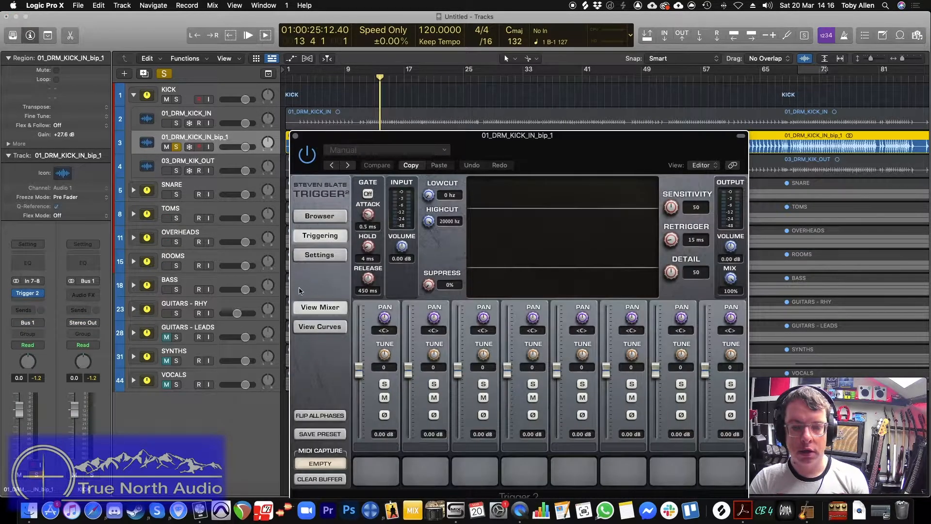
{"action": "left_click", "coordinate": [319, 215]}
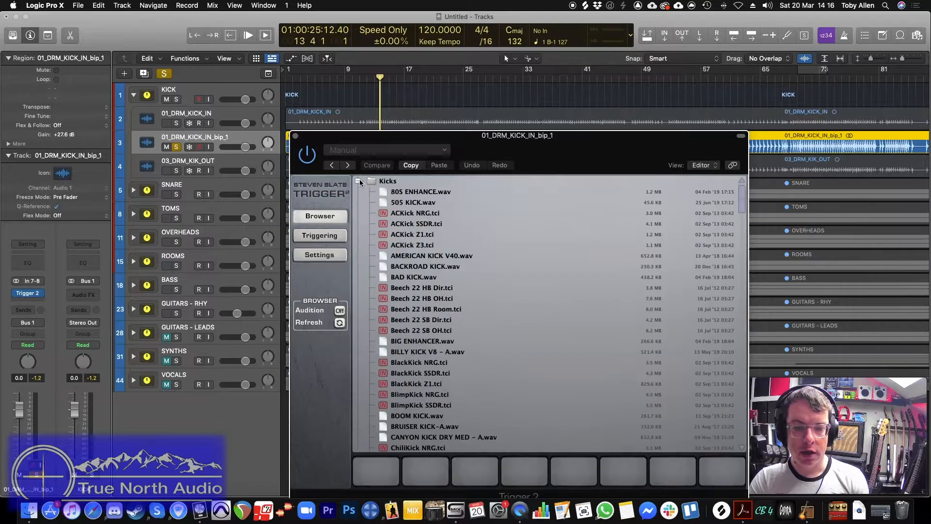
{"action": "scroll", "scroll_direction": "down", "scroll_amount": 3}
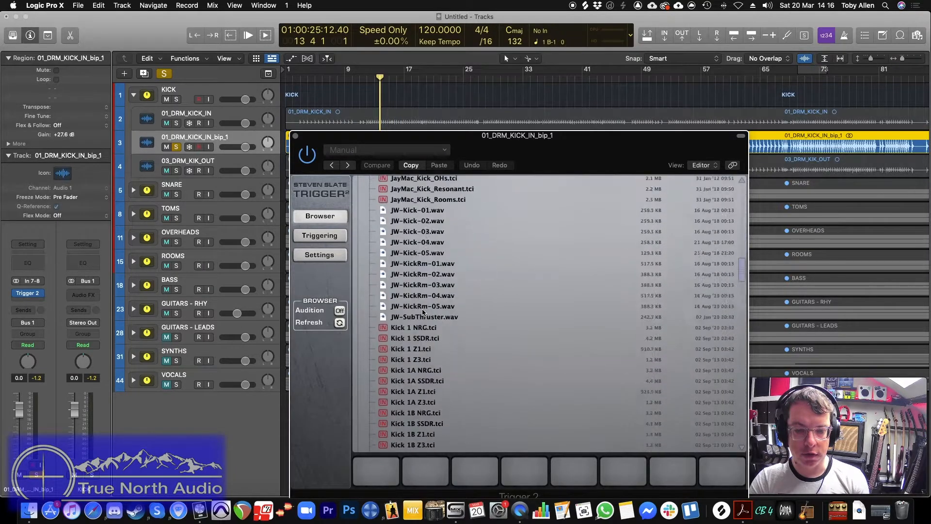
{"action": "scroll", "scroll_direction": "up", "scroll_amount": 3}
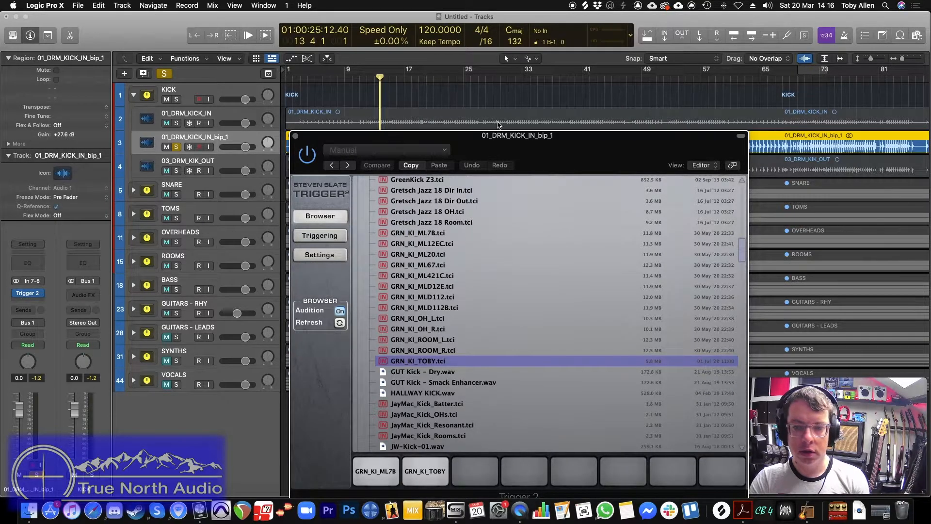
{"action": "left_click", "coordinate": [319, 235]}
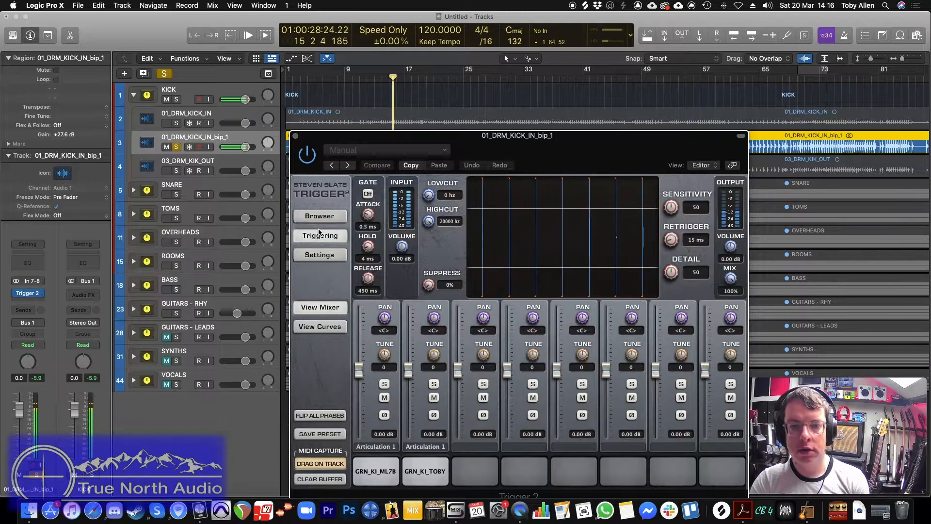
Close the Trigger 2 window and set the triggered kick copy's fader level
{"action": "left_click", "coordinate": [294, 136]}
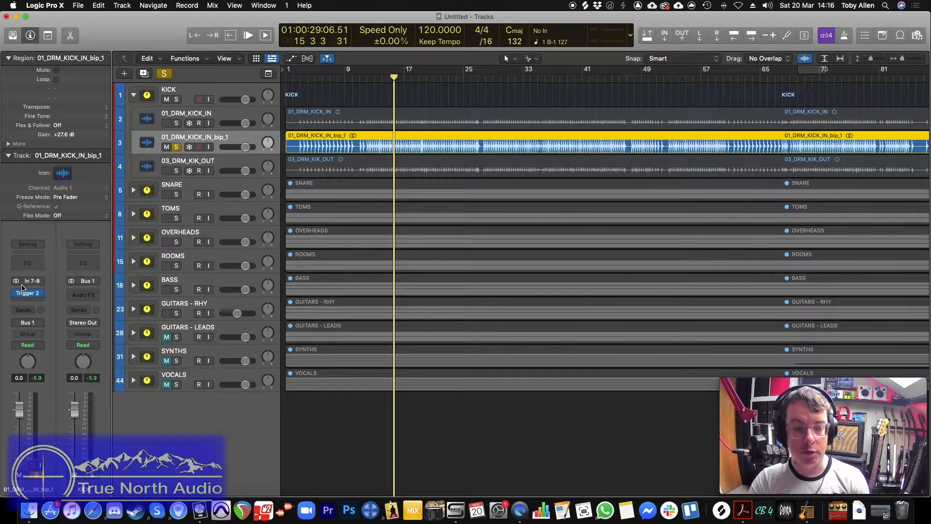
{"action": "mouse_move", "coordinate": [31, 281]}
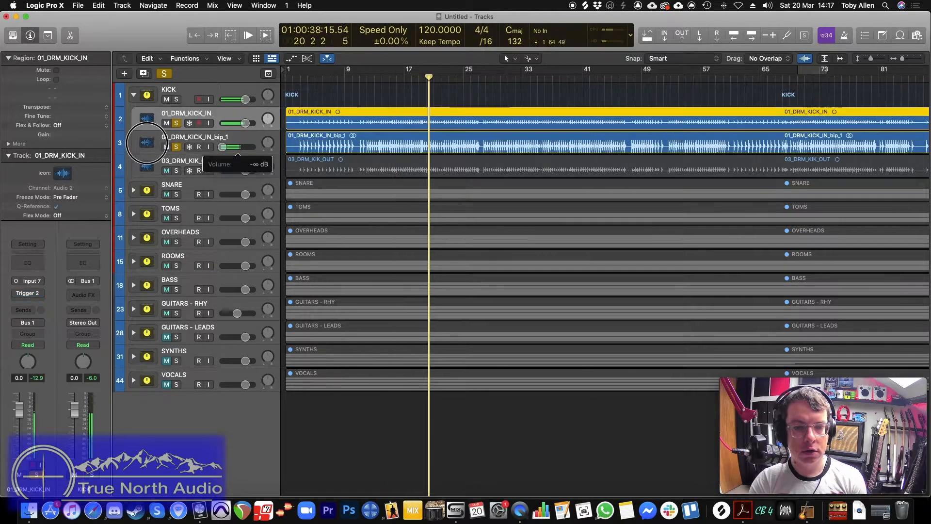
{"action": "left_click_drag", "start_coordinate": [223, 147], "coordinate": [241, 146]}
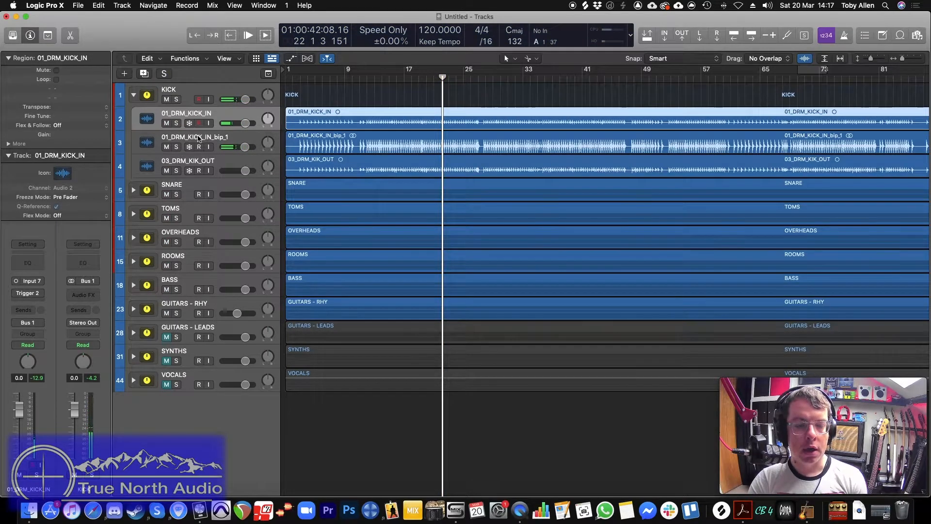
Duplicate the triggered kick track and route the new Audio 3 track to No Output
{"action": "left_click", "coordinate": [195, 137]}
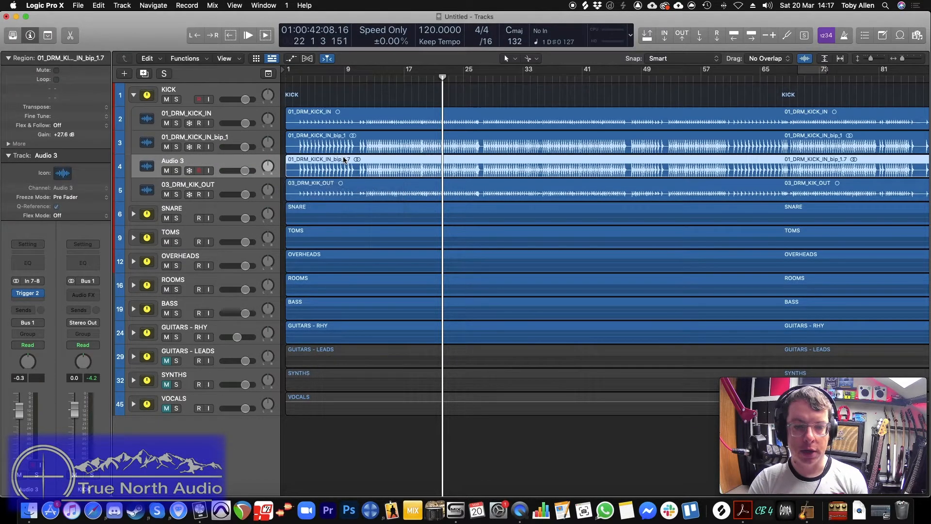
{"action": "left_click", "coordinate": [196, 136]}
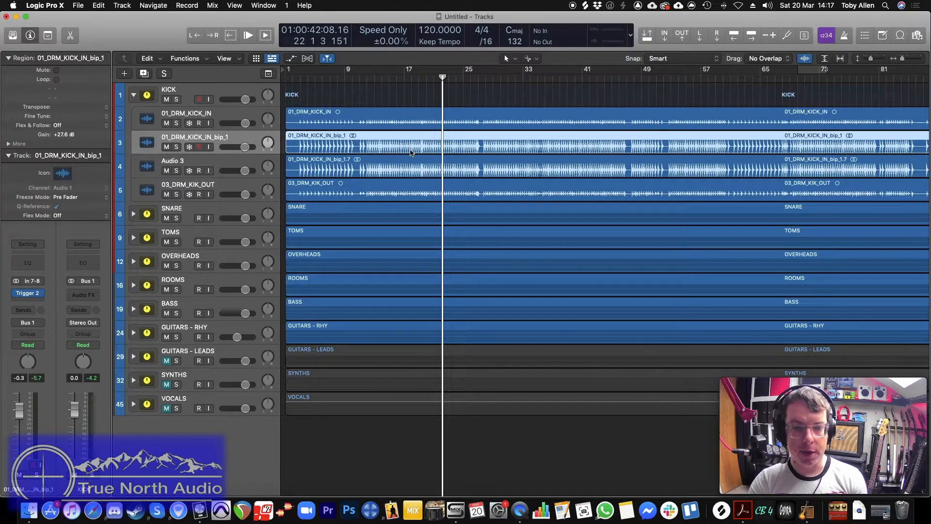
{"action": "left_click", "coordinate": [173, 166]}
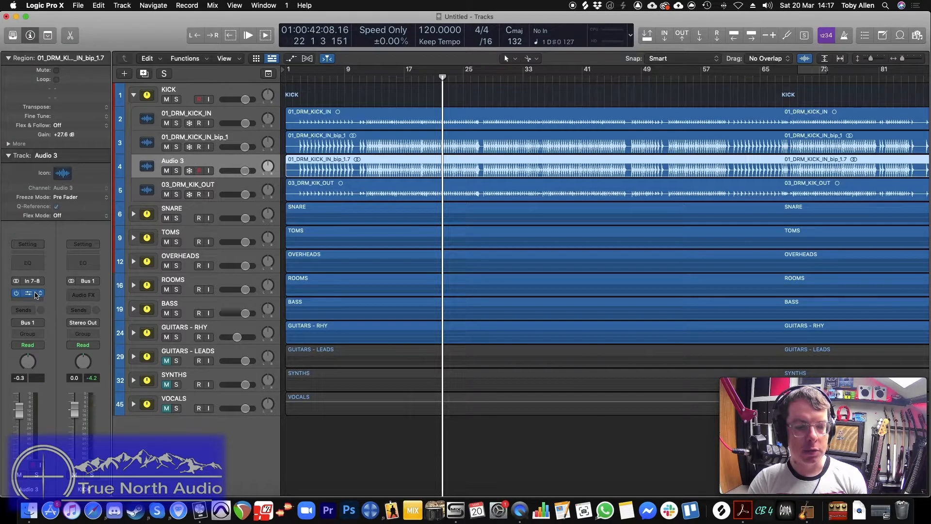
{"action": "left_click", "coordinate": [27, 293]}
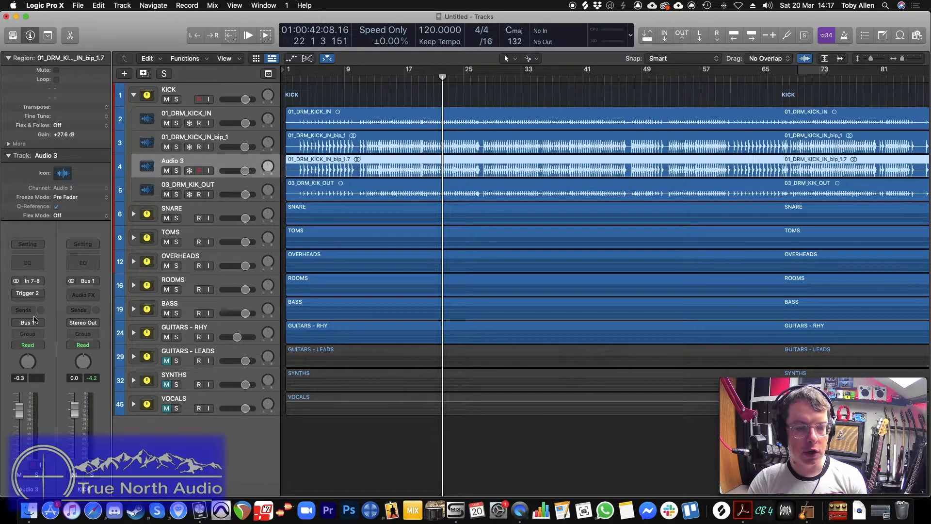
{"action": "left_click", "coordinate": [27, 322]}
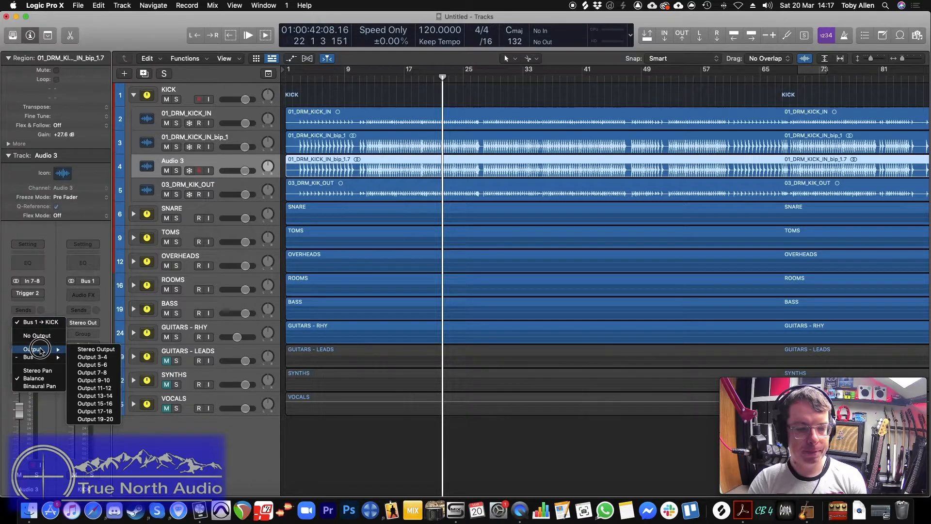
{"action": "left_click", "coordinate": [37, 335]}
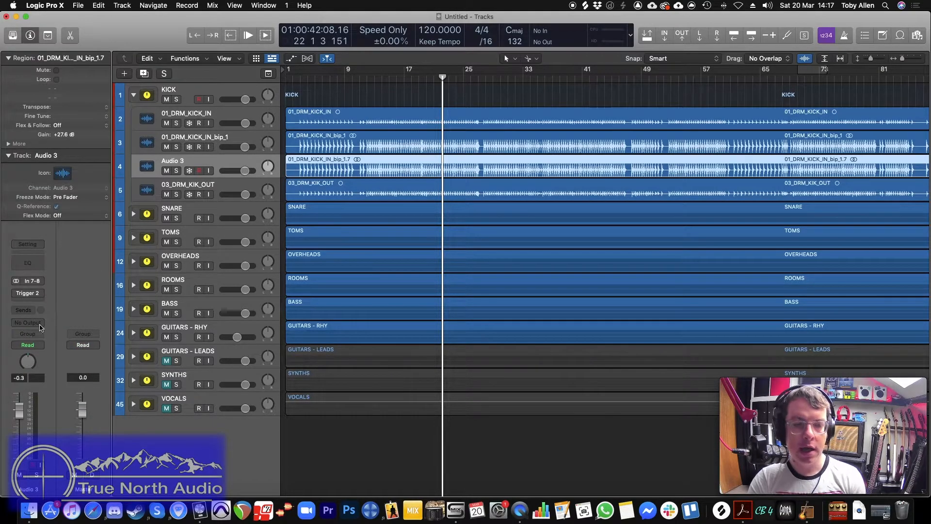
Rename the 01_DRM_KICK_IN_bip_1 track to 'kick sample'
{"action": "left_click", "coordinate": [190, 137]}
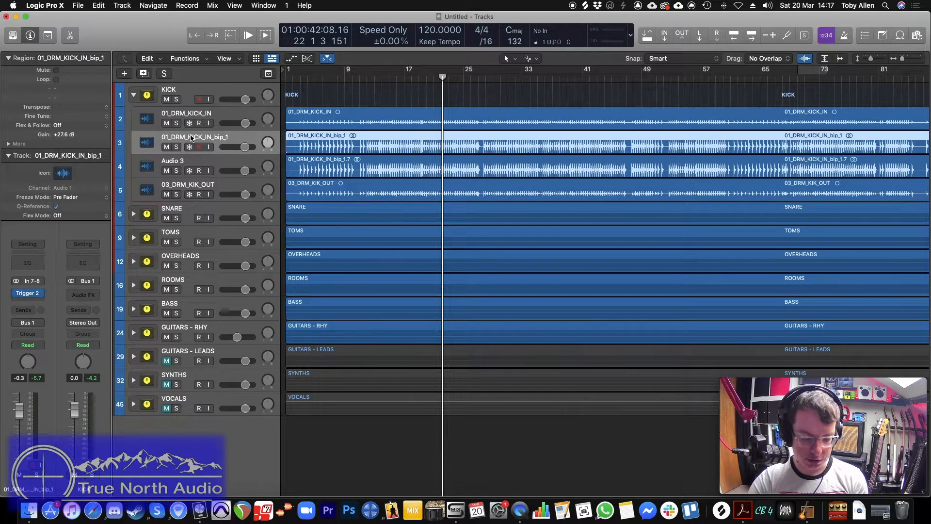
{"action": "double_click", "coordinate": [194, 137]}
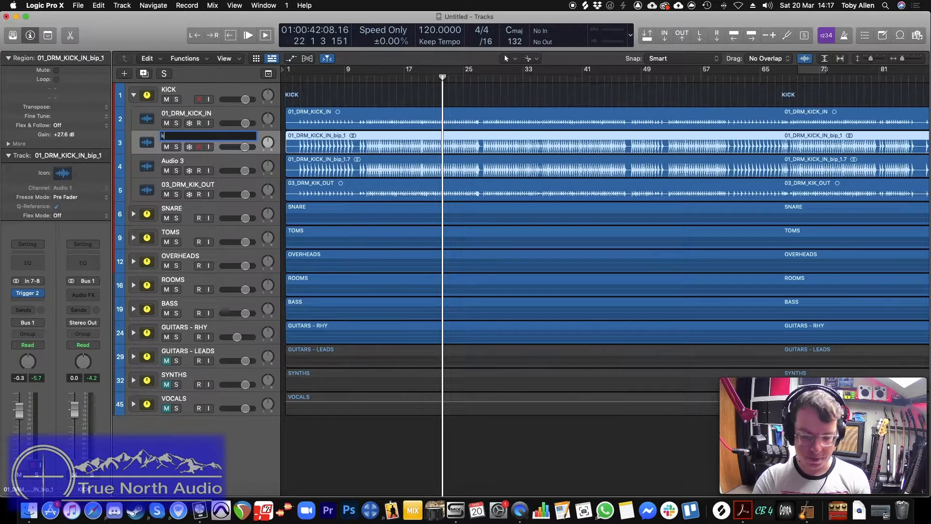
{"action": "type", "text": "kick sample"}
{"action": "left_click", "coordinate": [207, 160]}
{"action": "type", "text": "kick spike"}
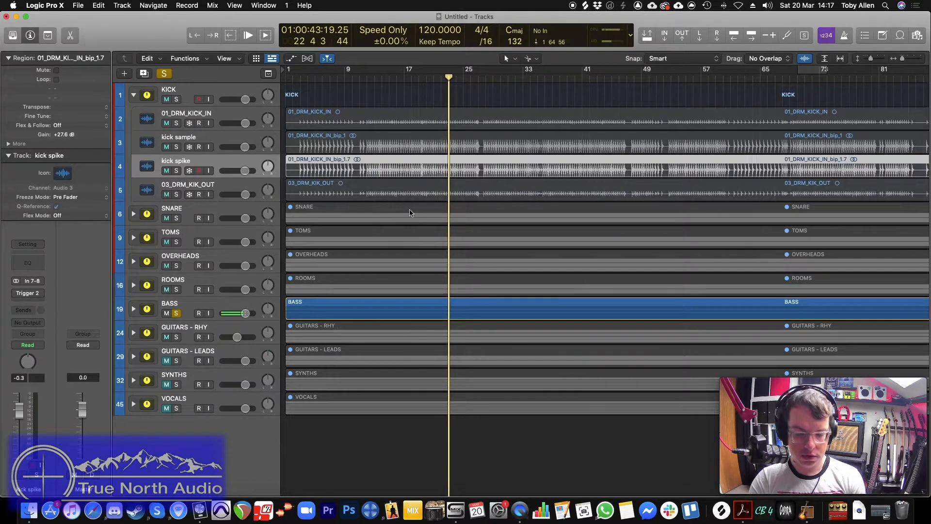
Move to around bar 72 and select the soloed BASS track to add a plug-in
{"action": "left_click", "coordinate": [800, 70]}
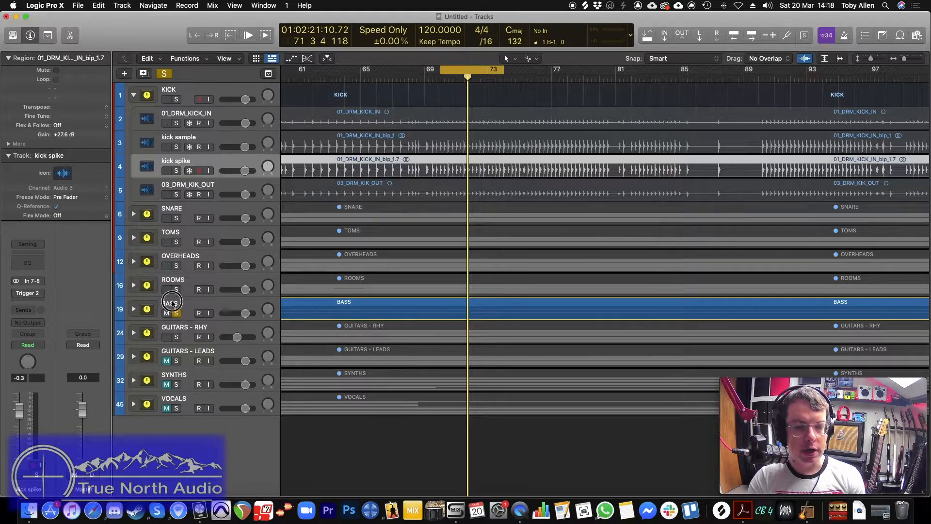
{"action": "left_click", "coordinate": [173, 304]}
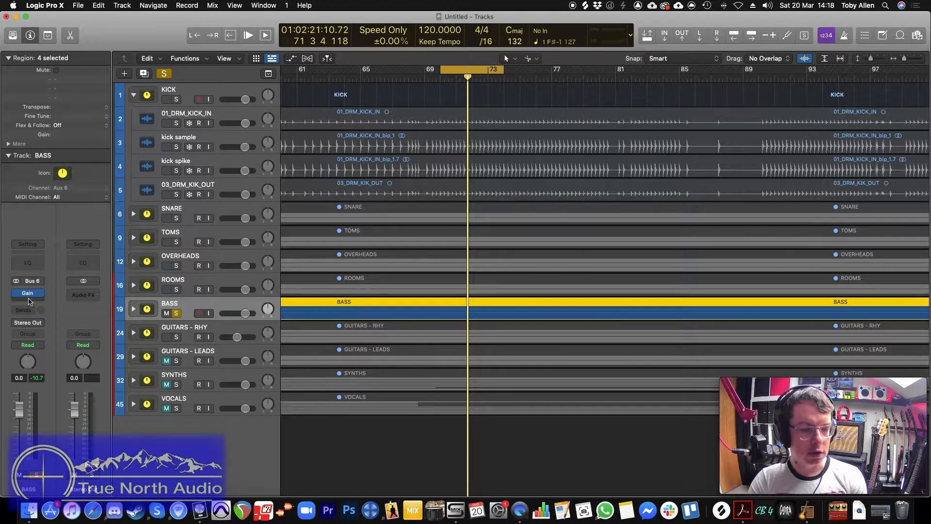
{"action": "left_click", "coordinate": [27, 297]}
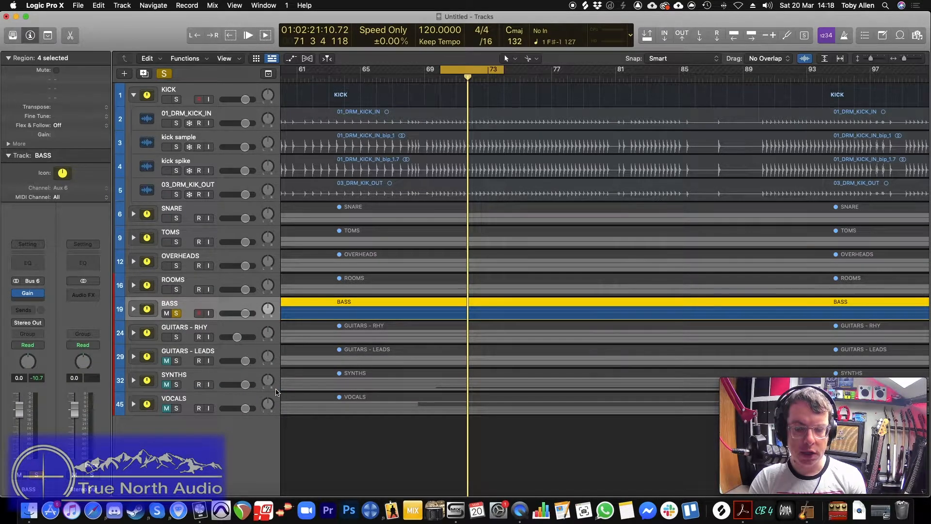
Insert Multipass on the BASS bus and lower its lowest band split to 61.1 Hz
{"action": "left_click", "coordinate": [27, 293]}
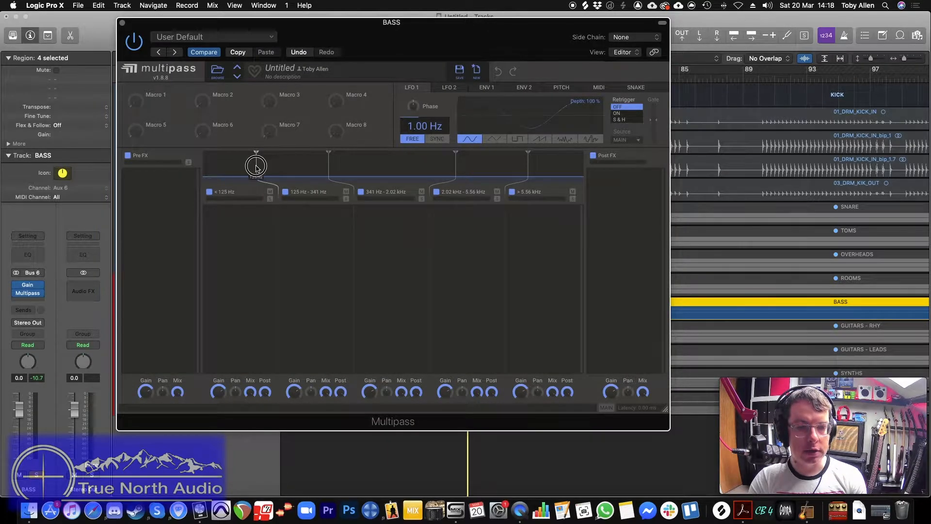
{"action": "left_click_drag", "start_coordinate": [255, 165], "coordinate": [214, 162]}
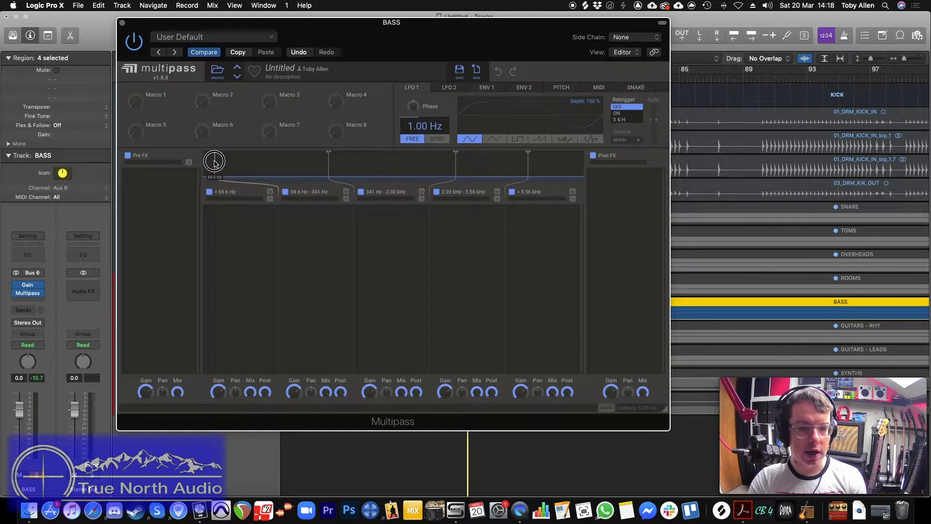
{"action": "left_click_drag", "start_coordinate": [215, 162], "coordinate": [207, 162]}
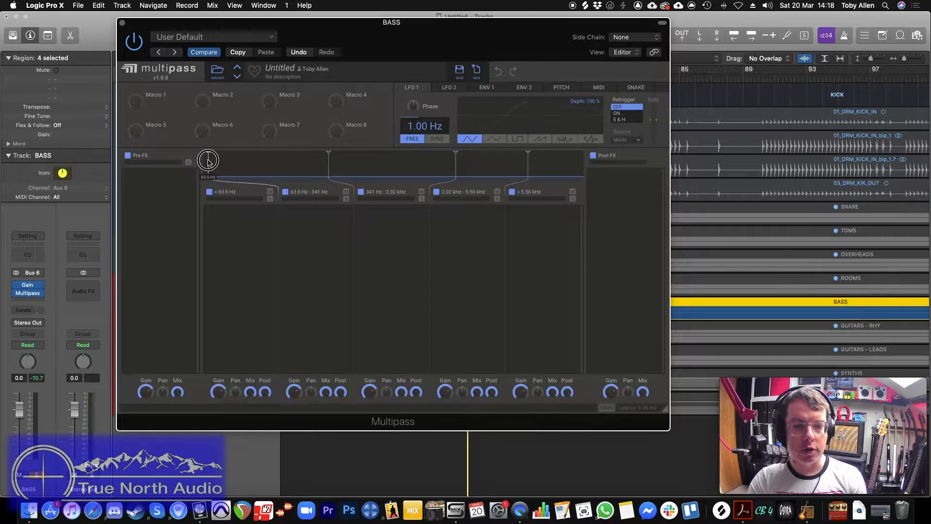
{"action": "left_click_drag", "start_coordinate": [208, 160], "coordinate": [206, 159]}
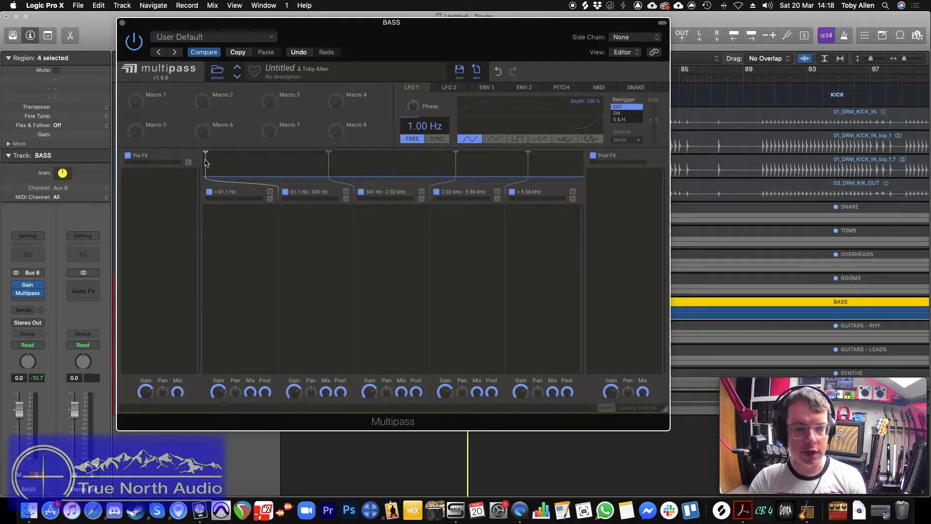
{"action": "mouse_move", "coordinate": [244, 227]}
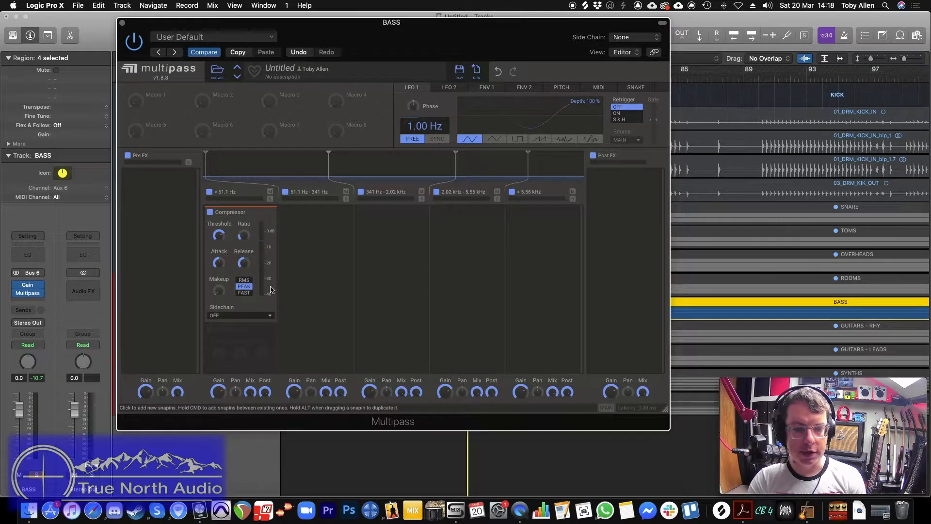
Feed the bass Multipass side-chain from the kick spike track and key the low-band compressor externally
{"action": "left_click", "coordinate": [632, 37]}
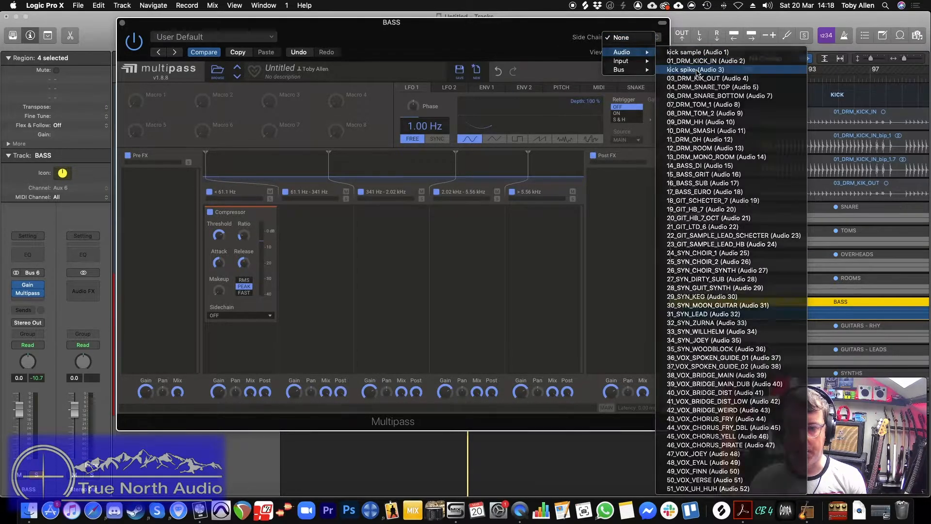
{"action": "left_click", "coordinate": [700, 70]}
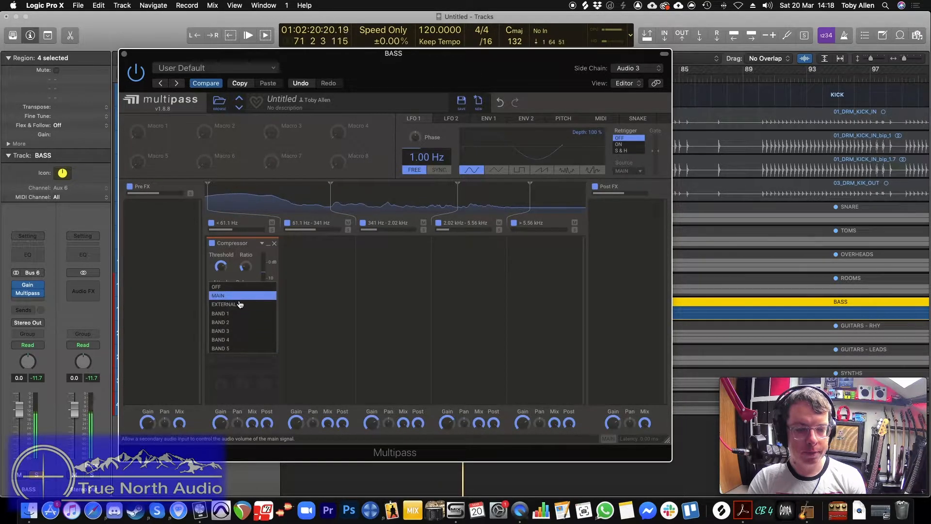
{"action": "left_click", "coordinate": [225, 303]}
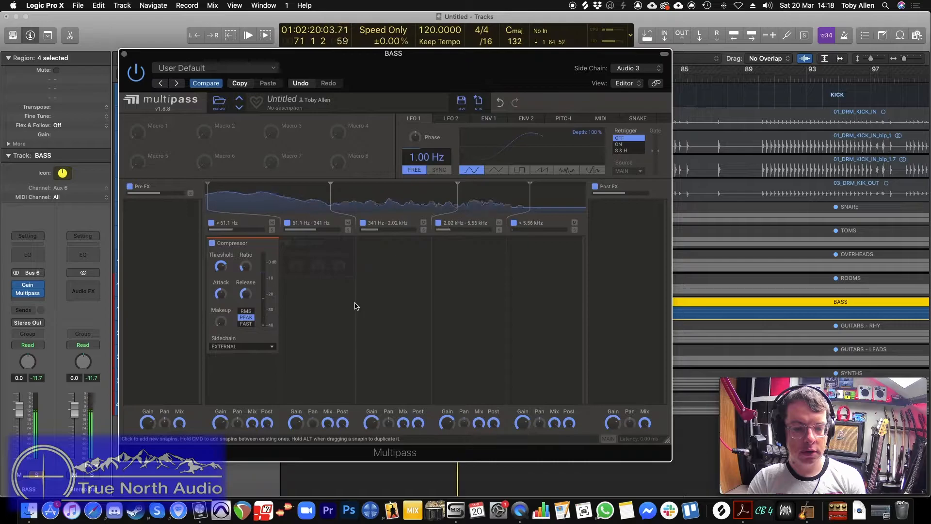
Adjust the low-band compressor settings and move the first crossover to about 65 Hz while auditioning
{"action": "left_click", "coordinate": [246, 317]}
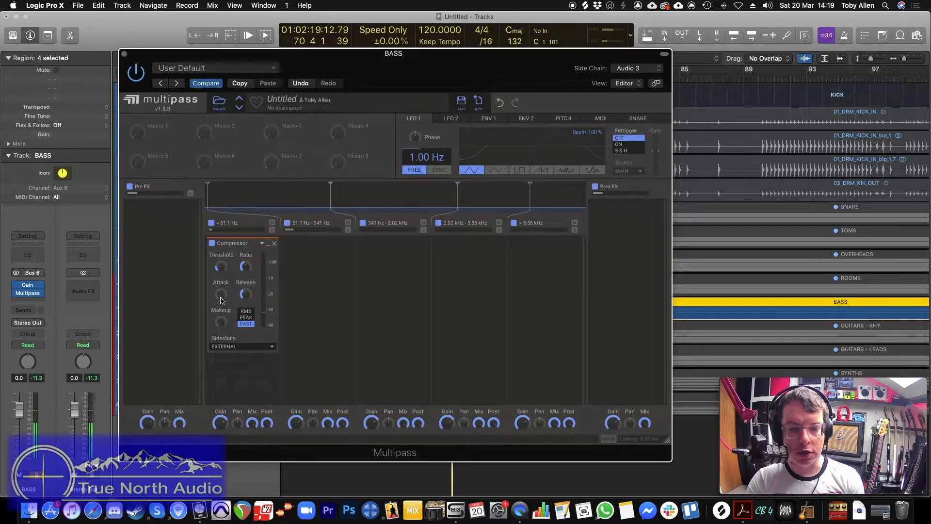
{"action": "mouse_move", "coordinate": [245, 294]}
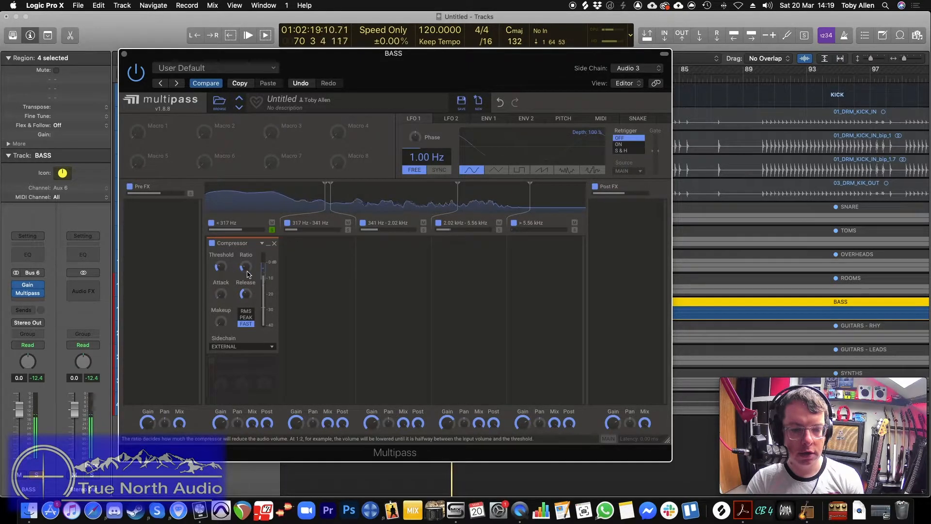
{"action": "mouse_move", "coordinate": [246, 295]}
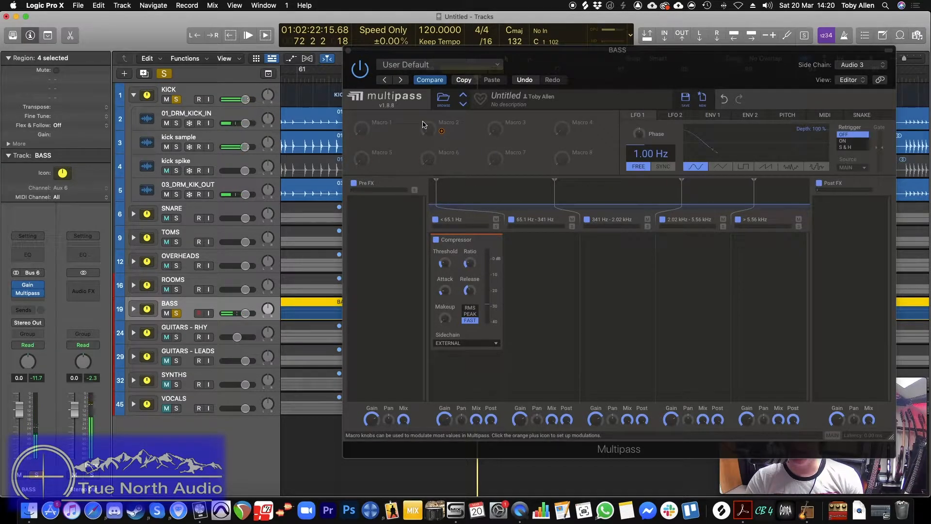
{"action": "left_click", "coordinate": [248, 35]}
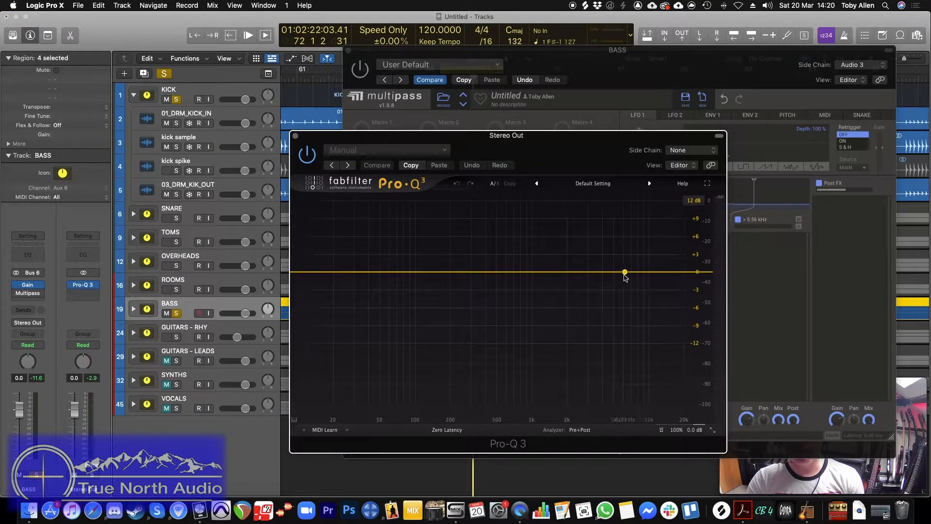
Insert FabFilter Pro-Q 3 on the Stereo Out and close the plug-in windows
{"action": "left_click", "coordinate": [624, 272]}
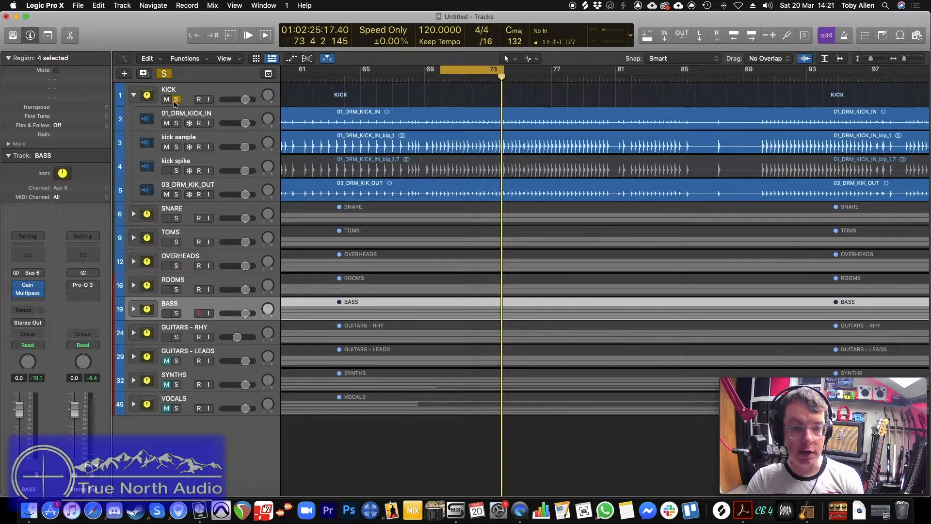
Collapse the KICK folder, expand SNARE and select the 04_DRM_SNARE_TOP track
{"action": "left_click", "coordinate": [134, 96]}
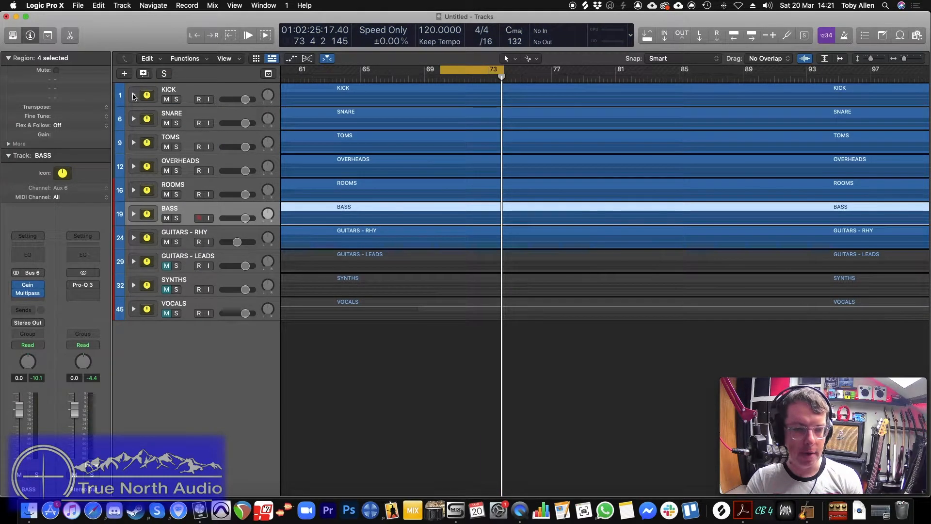
{"action": "mouse_move", "coordinate": [214, 177]}
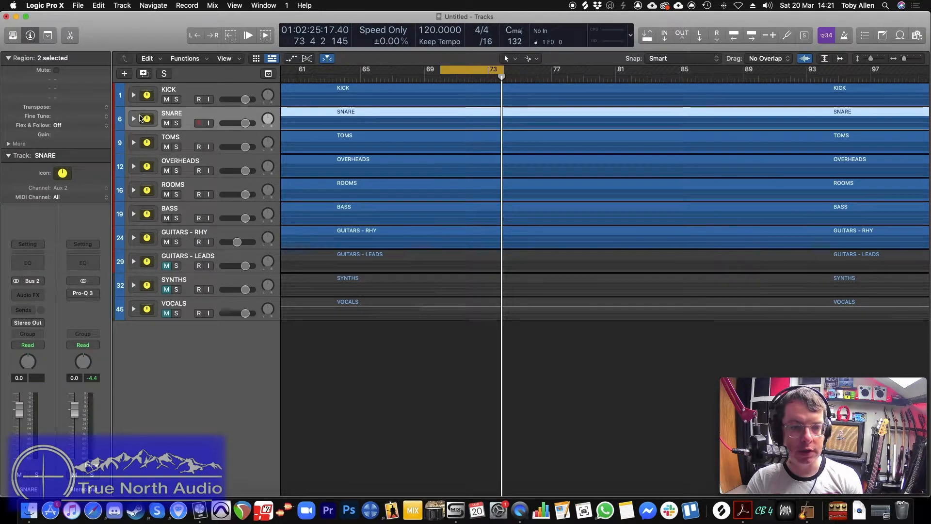
{"action": "left_click", "coordinate": [133, 118]}
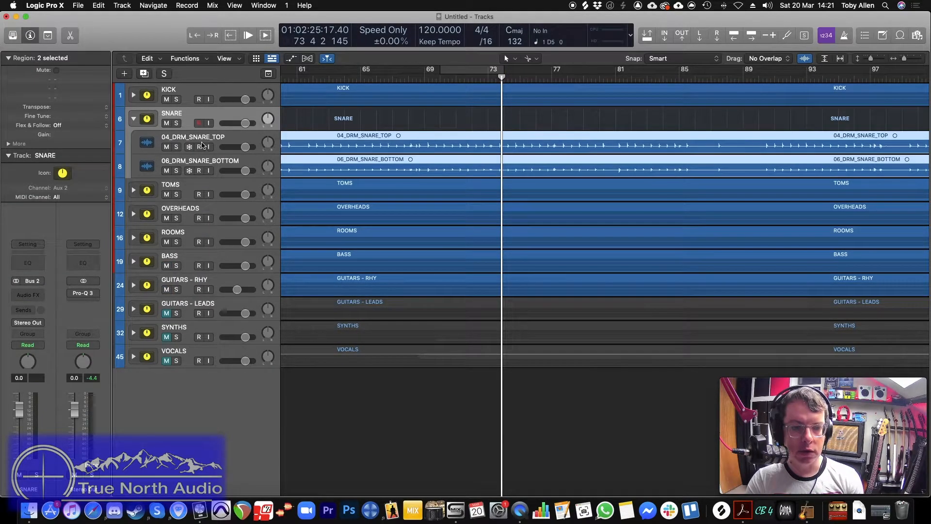
{"action": "left_click", "coordinate": [193, 137]}
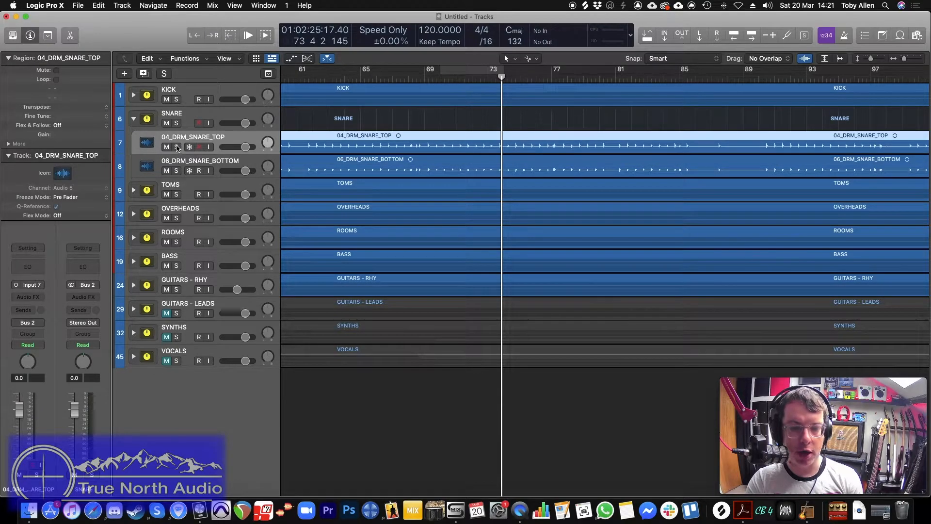
Insert Trigger 2 on the snare top track and load the 00_SPIKE sample into its first slot
{"action": "left_click", "coordinate": [27, 309]}
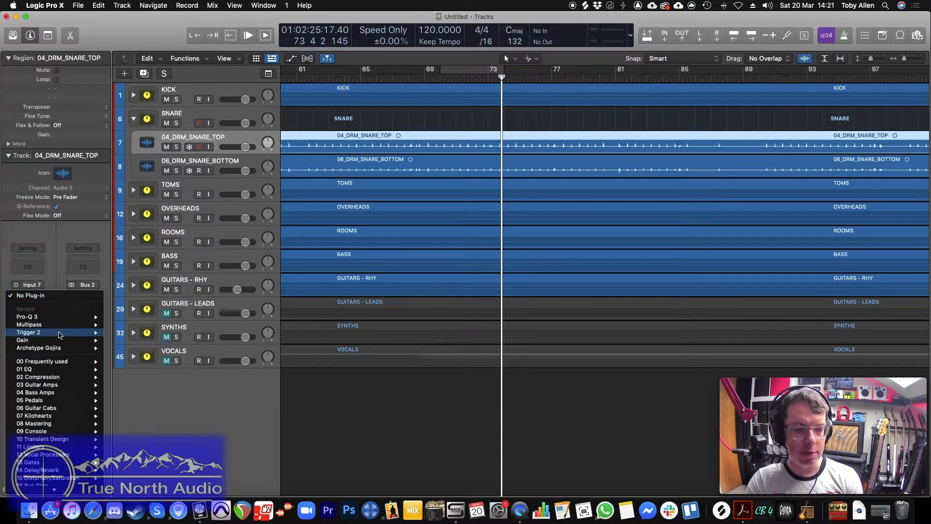
{"action": "left_click", "coordinate": [28, 332]}
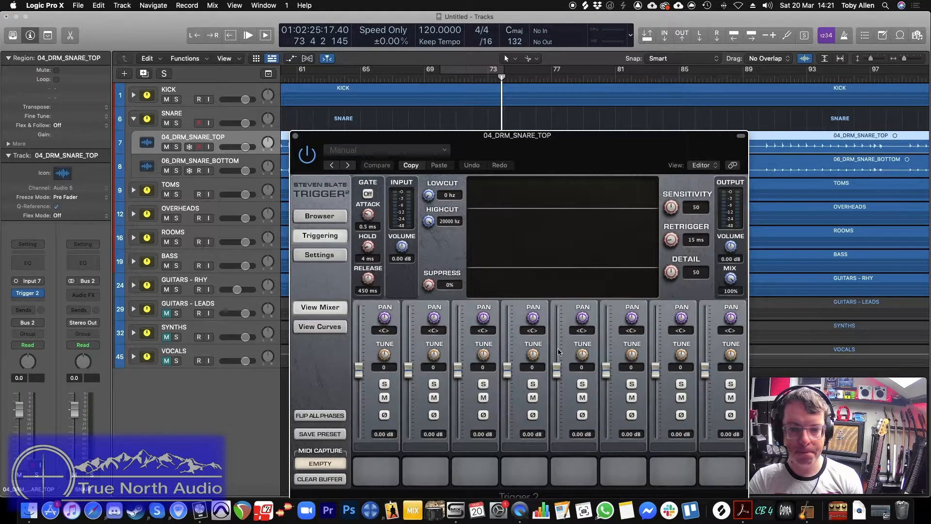
{"action": "left_click", "coordinate": [320, 215]}
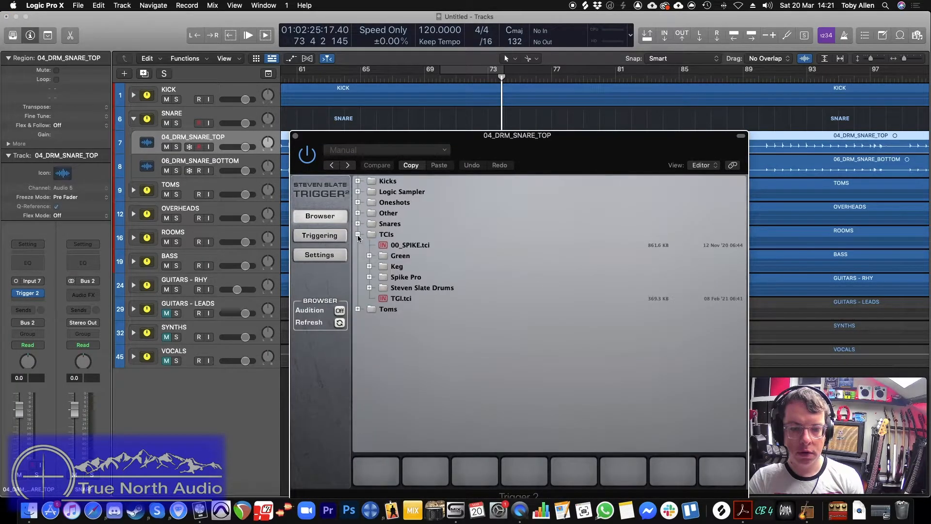
{"action": "left_click", "coordinate": [409, 245]}
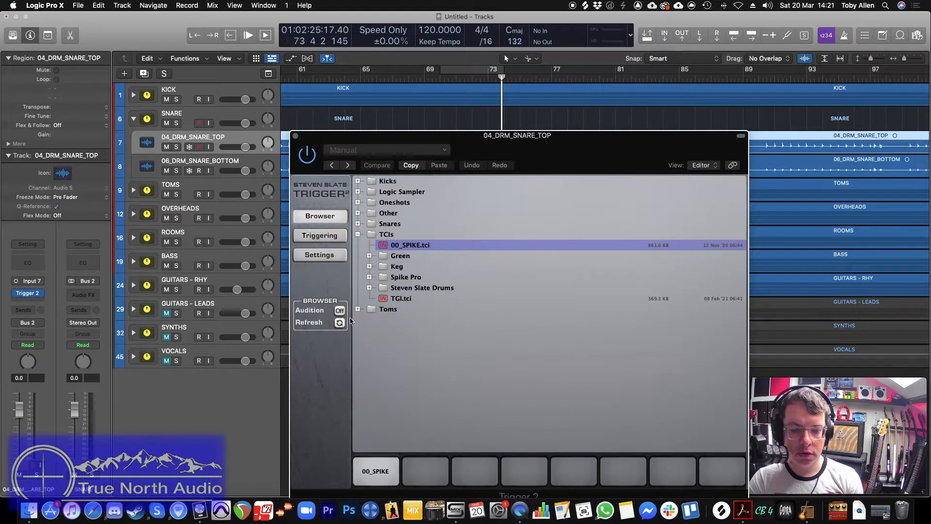
{"action": "left_click", "coordinate": [319, 234]}
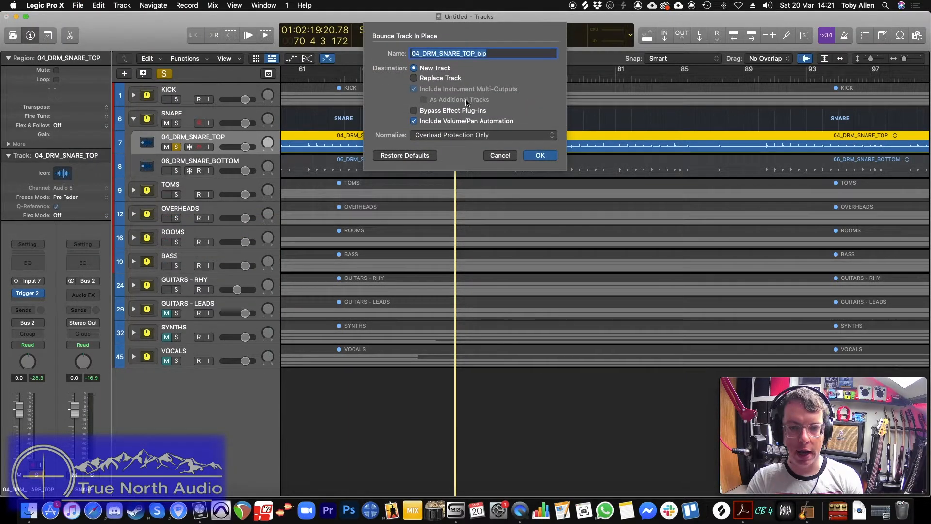
Bounce the snare top in place to a new 04_DRM_SNARE_TOP_bip track and bring up selection-based processing
{"action": "left_click", "coordinate": [538, 155]}
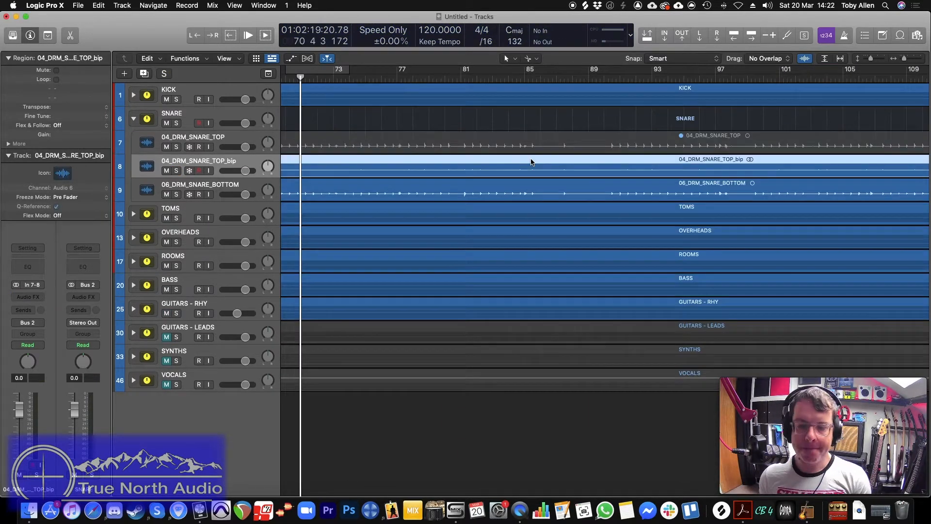
{"action": "left_click", "coordinate": [184, 58]}
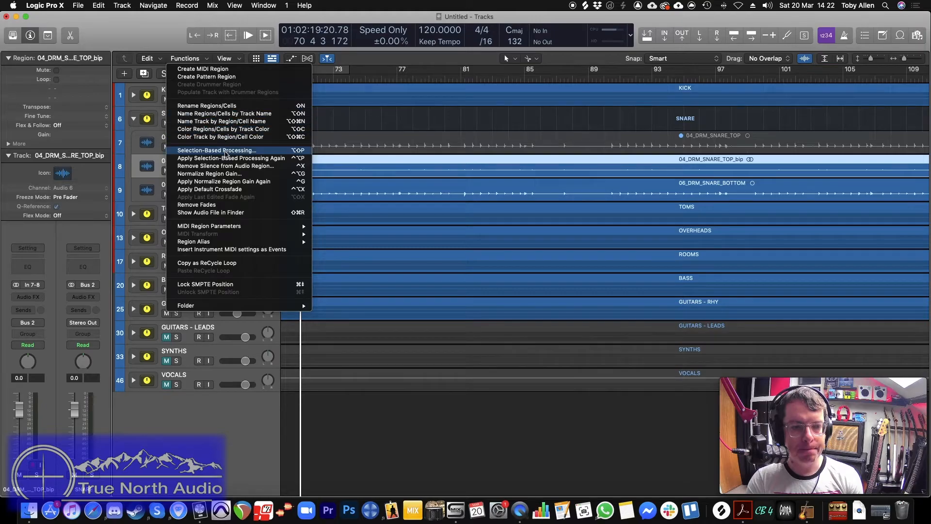
{"action": "left_click", "coordinate": [209, 174]}
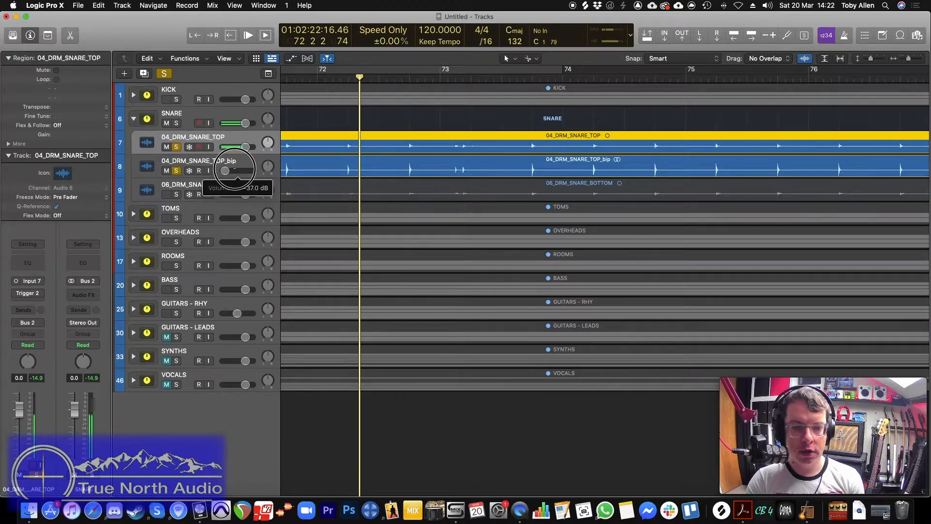
Audition and adjust the bounced snare track's volume, then turn off its Solo
{"action": "left_click_drag", "start_coordinate": [235, 171], "coordinate": [235, 166]}
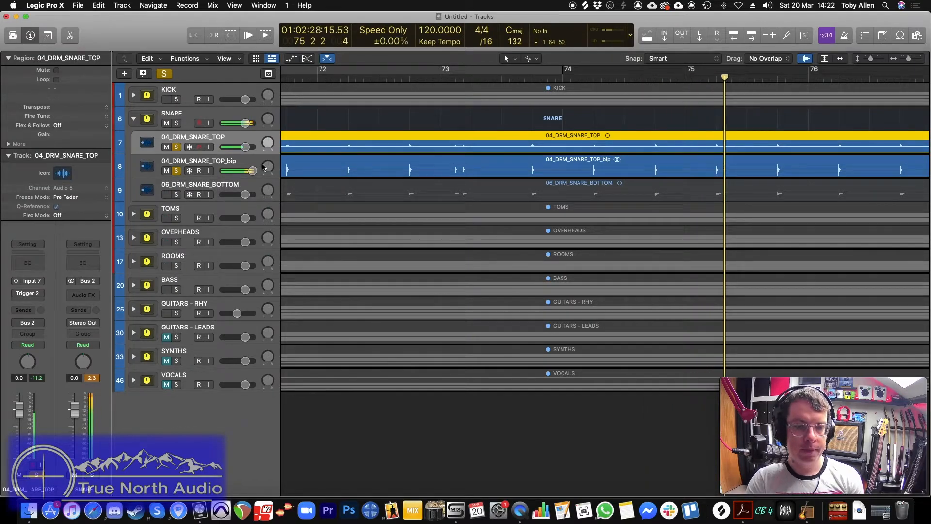
{"action": "left_click", "coordinate": [176, 146]}
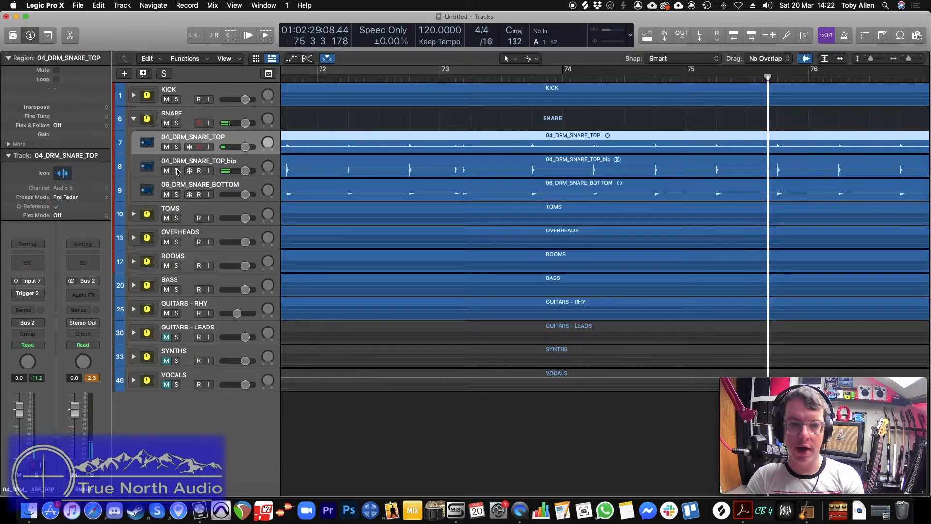
{"action": "left_click", "coordinate": [198, 160]}
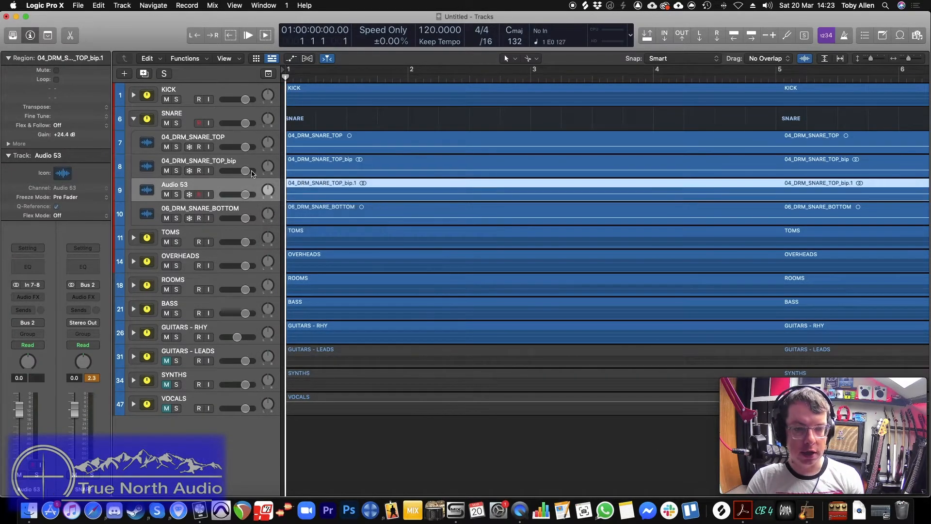
Send the snare spike track to No Output so it no longer reaches the mix
{"action": "left_click", "coordinate": [198, 160]}
{"action": "type", "text": "snare sample"}
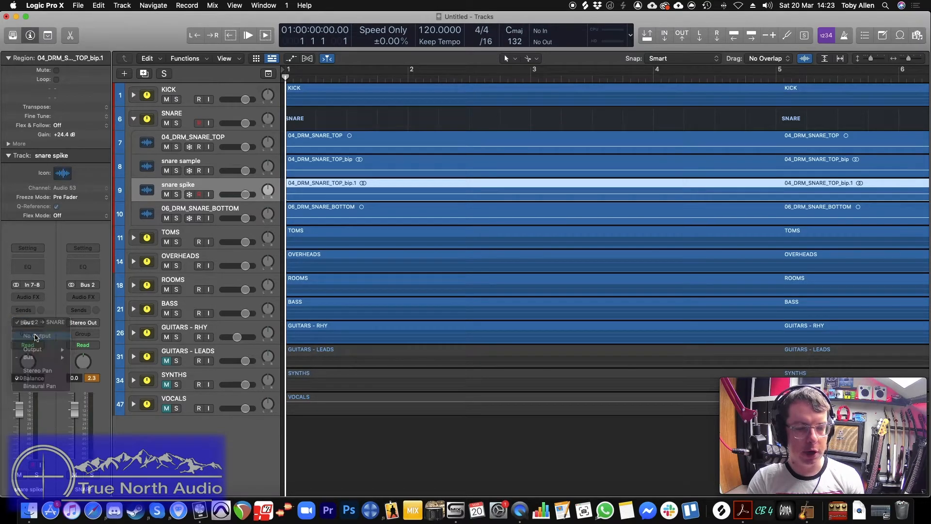
{"action": "left_click", "coordinate": [37, 334]}
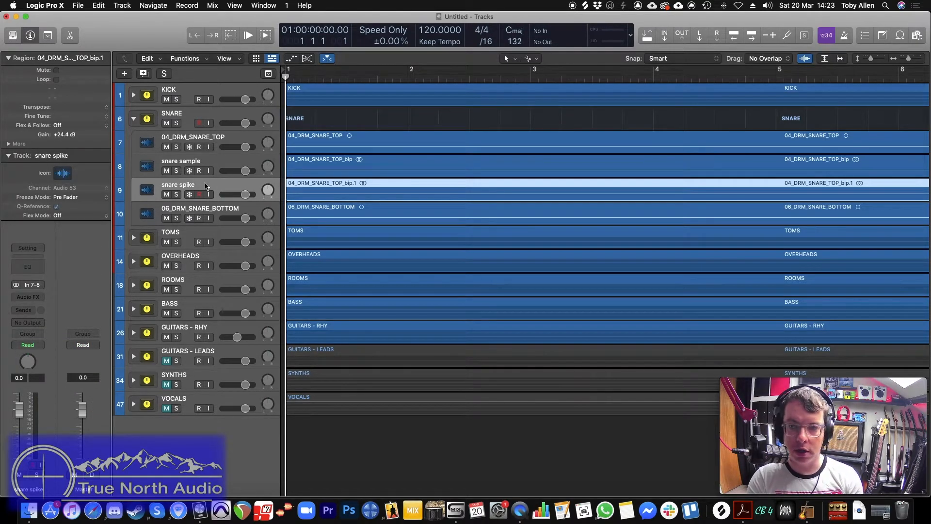
{"action": "mouse_move", "coordinate": [178, 184]}
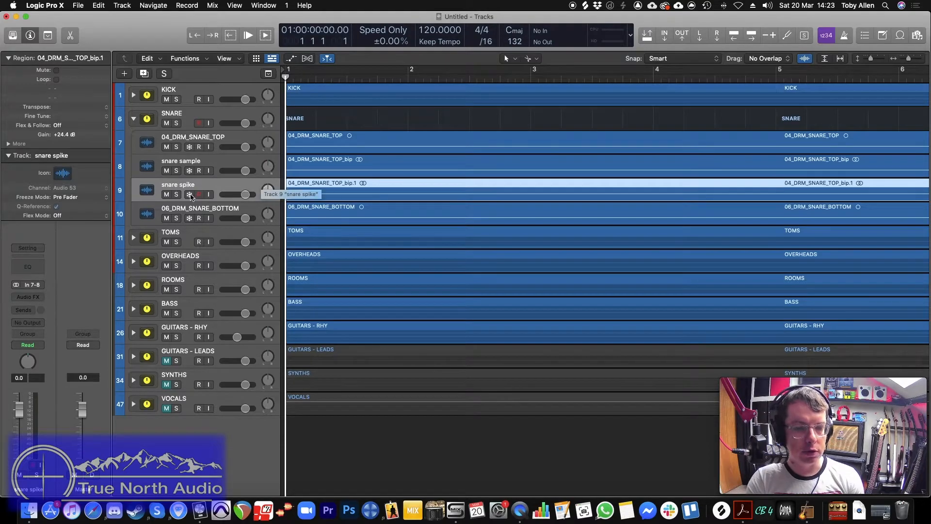
{"action": "mouse_move", "coordinate": [173, 336]}
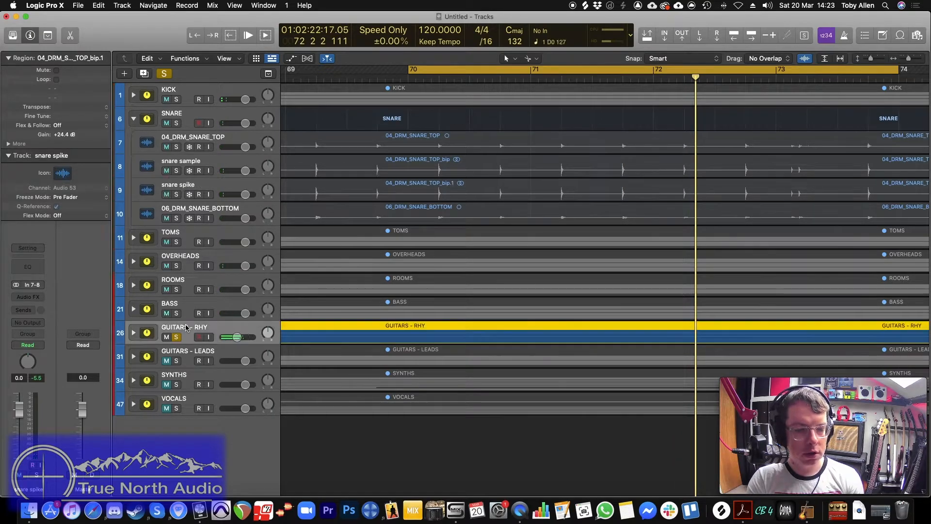
Audition GUITARS - RHY with SNARE, then collapse the SNARE stack and select GUITARS - RHY unsoloed
{"action": "left_click", "coordinate": [184, 327]}
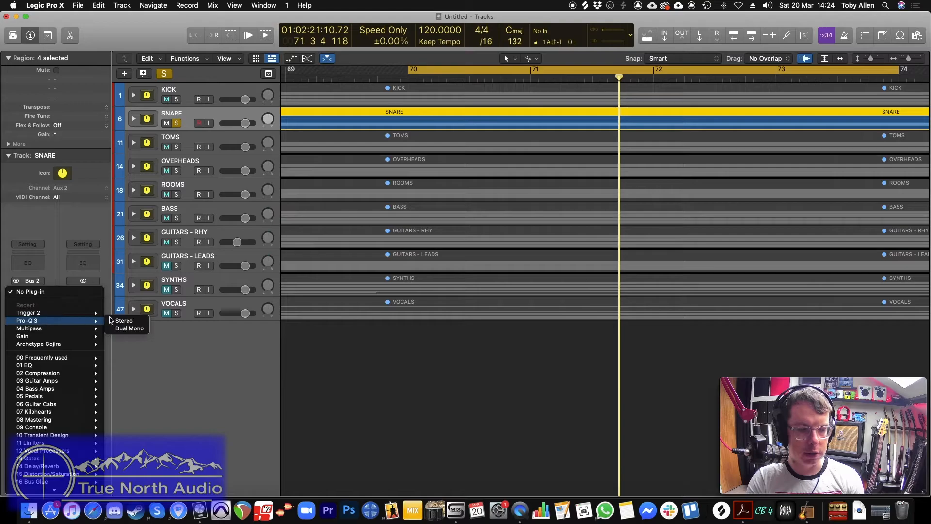
{"action": "left_click", "coordinate": [124, 320]}
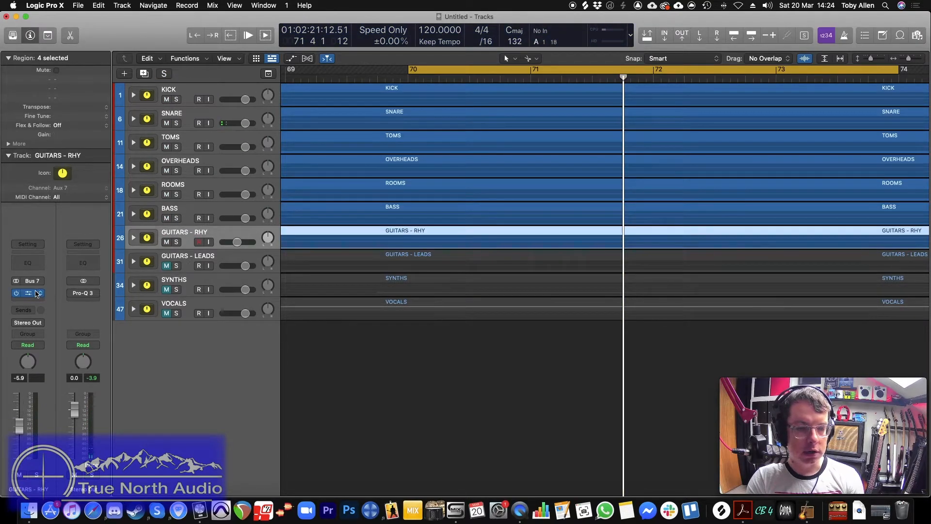
Insert a stereo Multipass in an empty Audio FX slot on GUITARS - RHY
{"action": "left_click", "coordinate": [27, 293]}
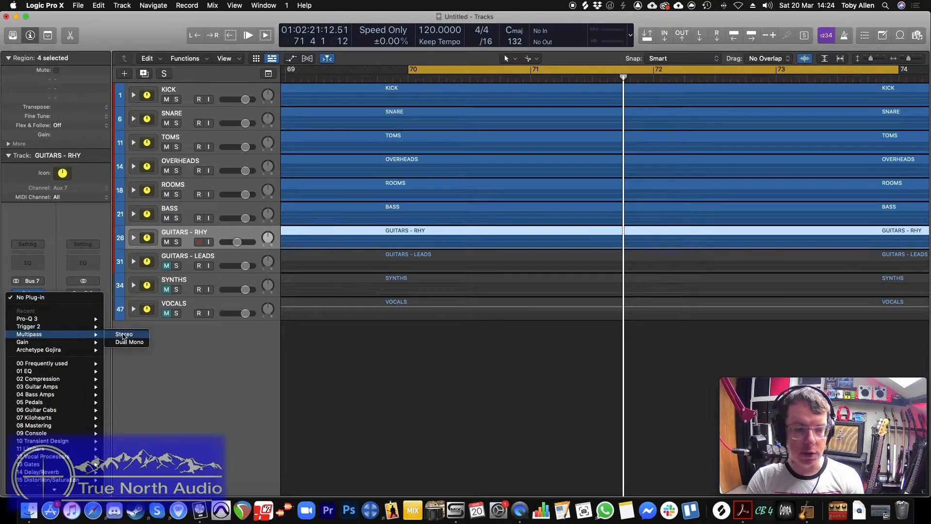
{"action": "left_click", "coordinate": [125, 335]}
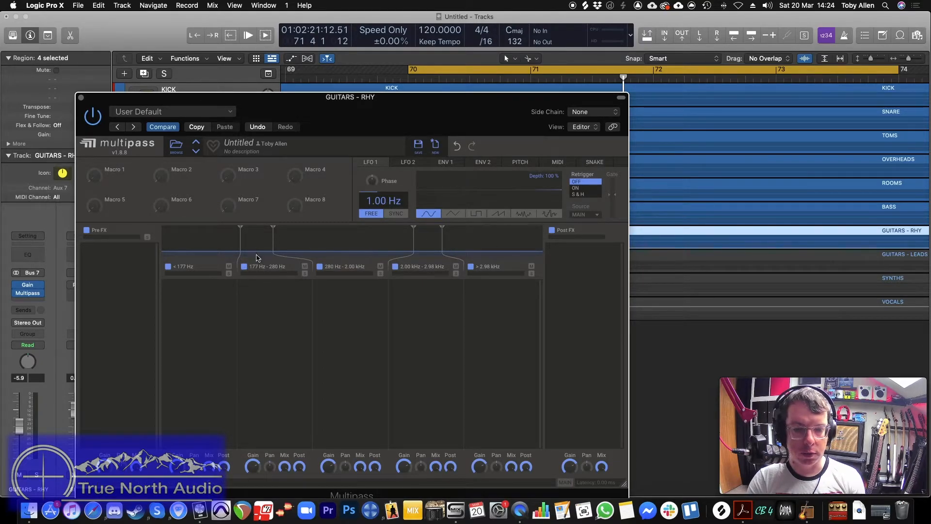
{"action": "mouse_move", "coordinate": [240, 254]}
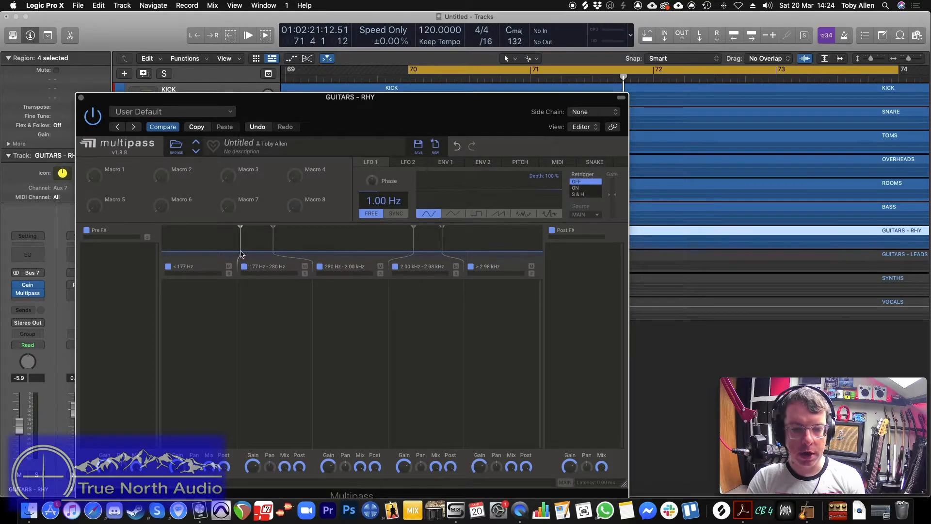
{"action": "mouse_move", "coordinate": [398, 271]}
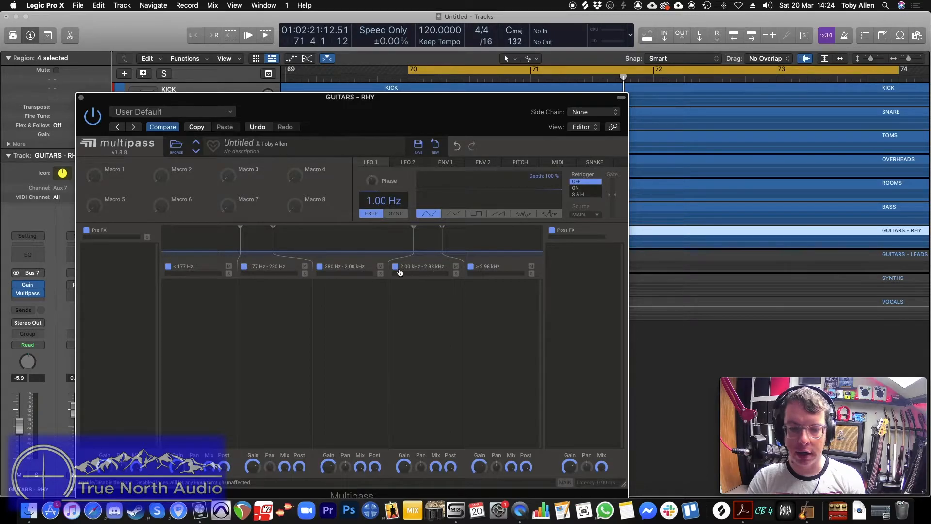
{"action": "mouse_move", "coordinate": [406, 271]}
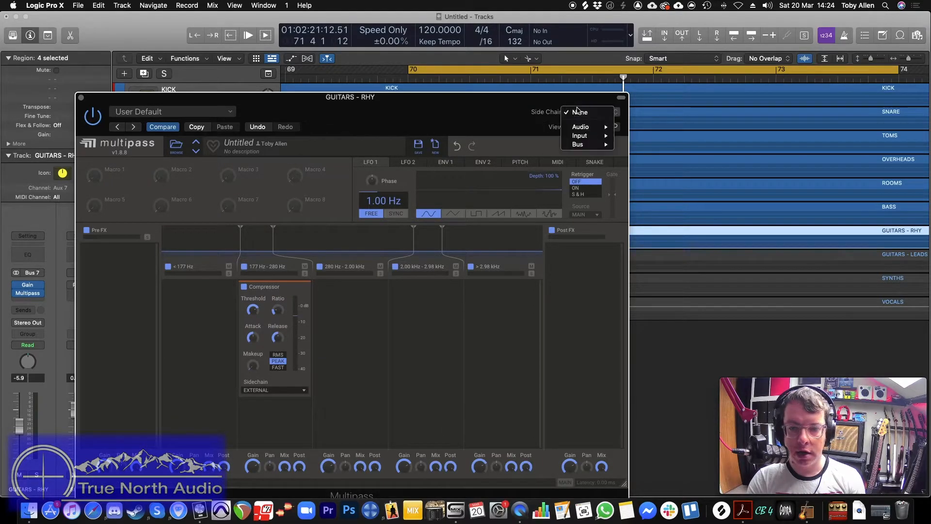
Key the Multipass from Audio 53 and set compressors on the 177–280 Hz and 2.00–2.98 kHz bands to External sidechain
{"action": "left_click", "coordinate": [580, 126]}
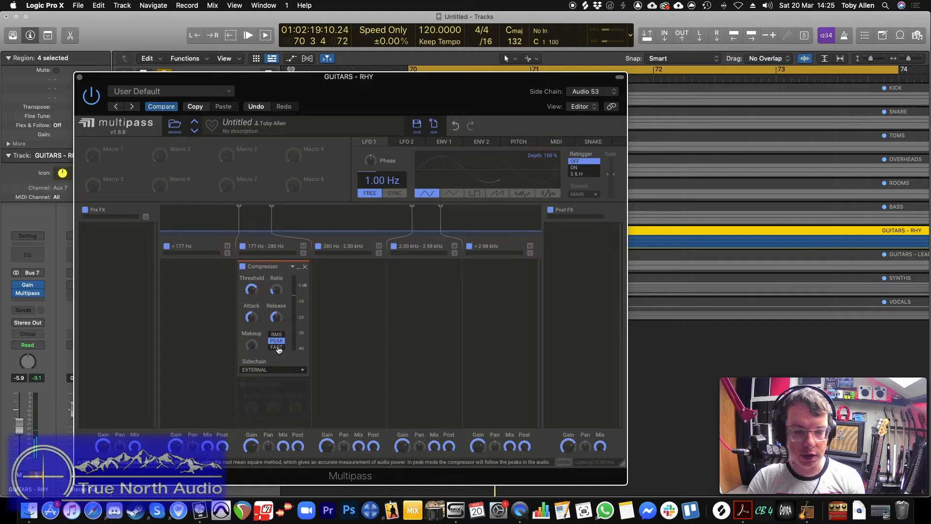
{"action": "left_click", "coordinate": [276, 348]}
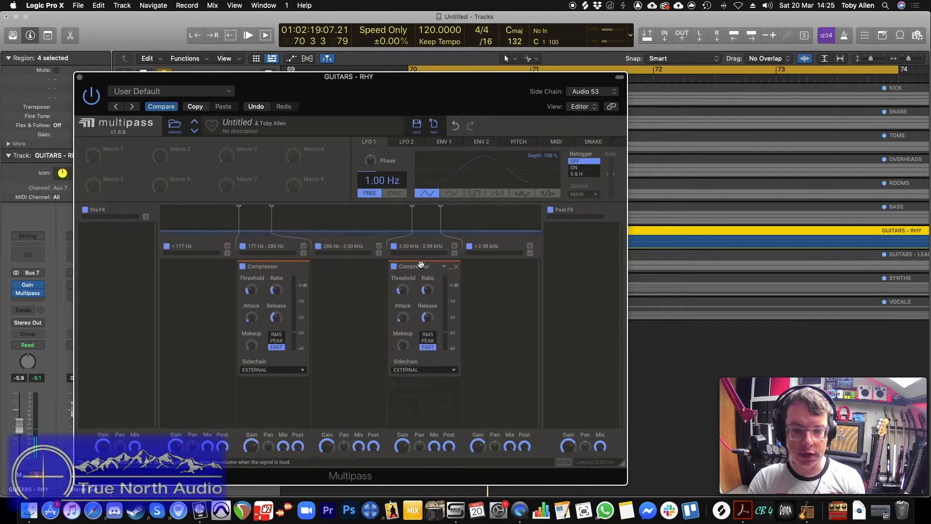
{"action": "left_click", "coordinate": [247, 35]}
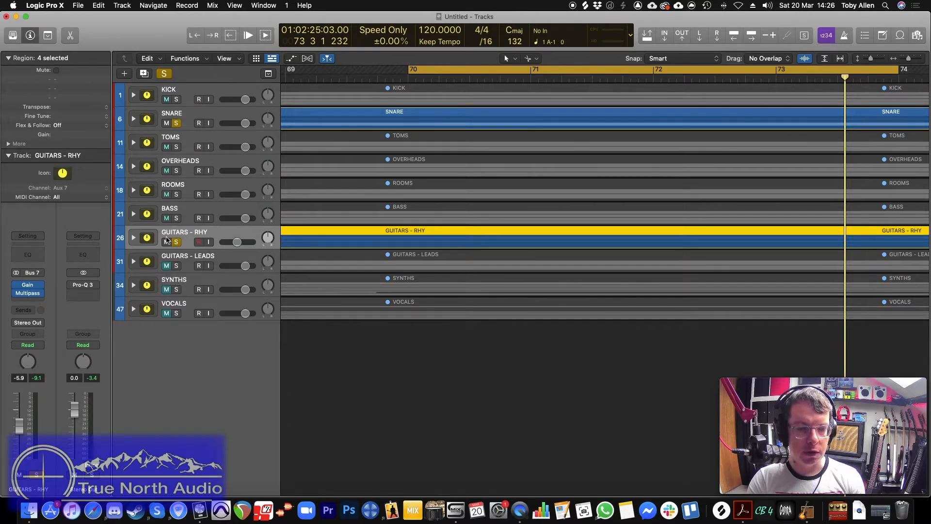
Unsolo GUITARS - RHY and solo 04_DRM_SNARE_TOP in the expanded SNARE stack
{"action": "left_click", "coordinate": [134, 118]}
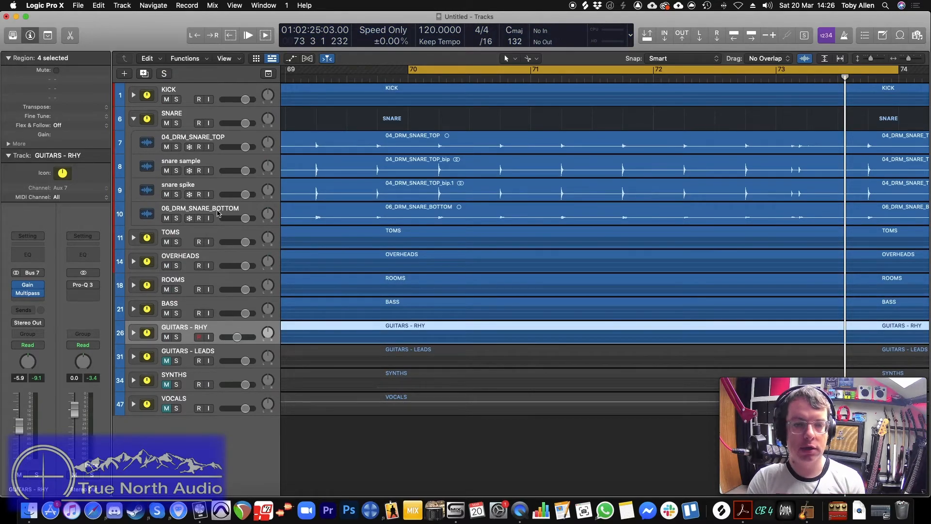
{"action": "mouse_move", "coordinate": [173, 150]}
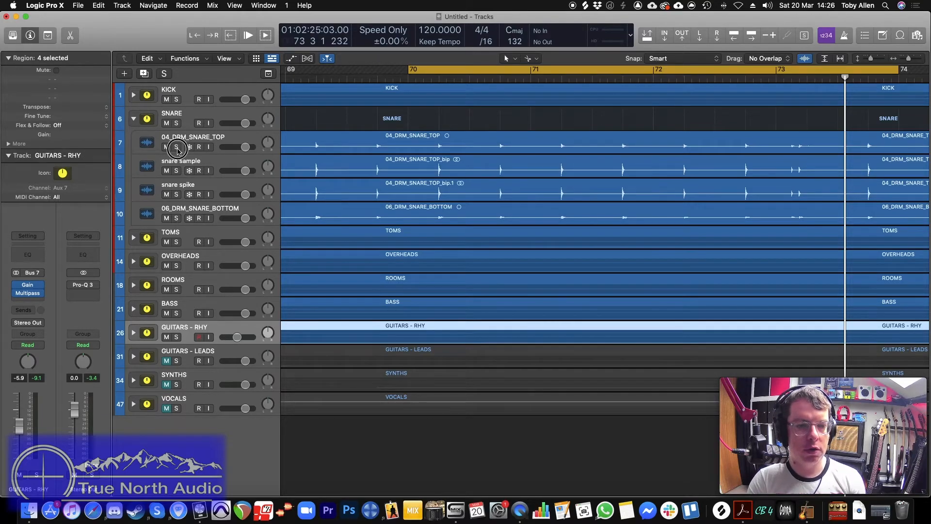
{"action": "left_click", "coordinate": [176, 146]}
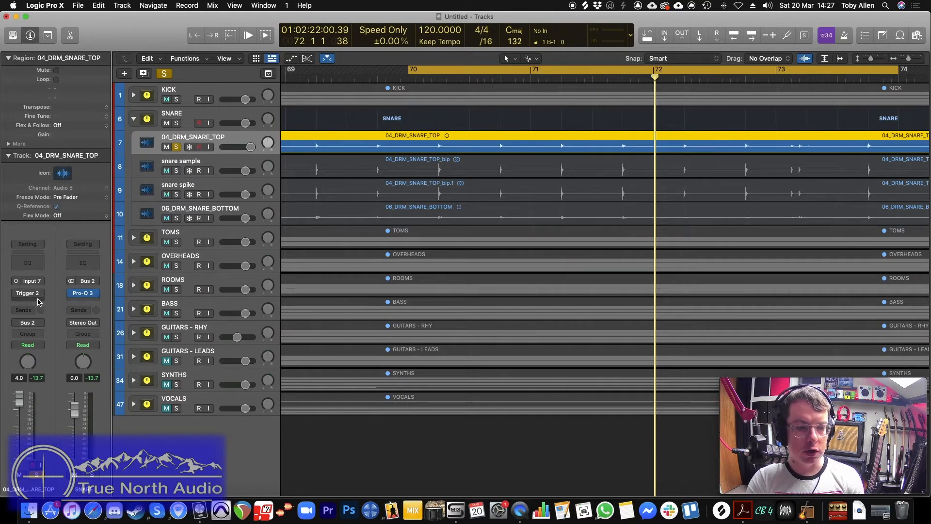
{"action": "mouse_move", "coordinate": [110, 321]}
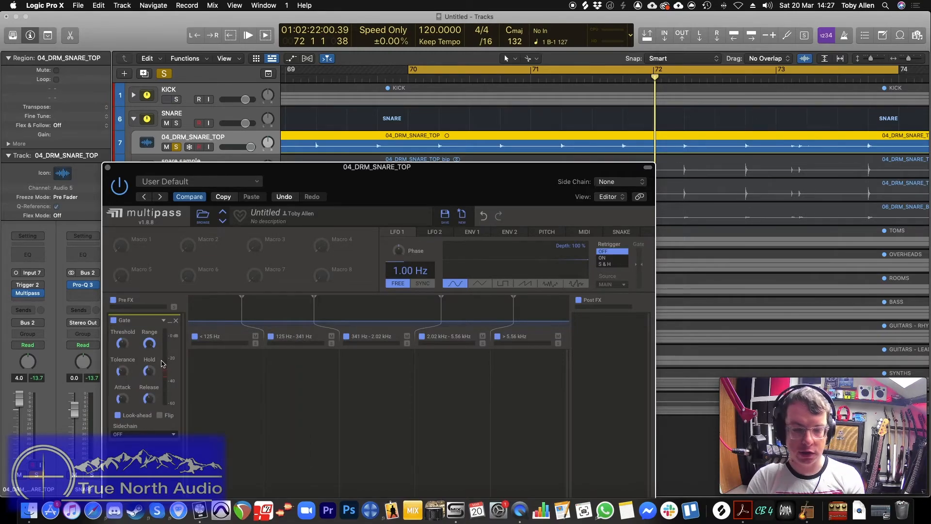
Key the Multipass gate on snare top externally from snare spike (Audio 53)
{"action": "left_click", "coordinate": [607, 197]}
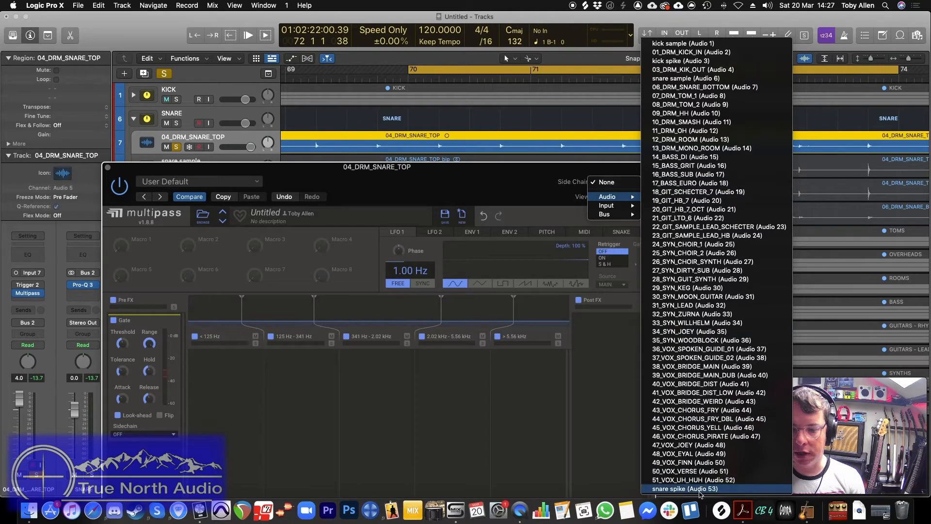
{"action": "left_click", "coordinate": [687, 488]}
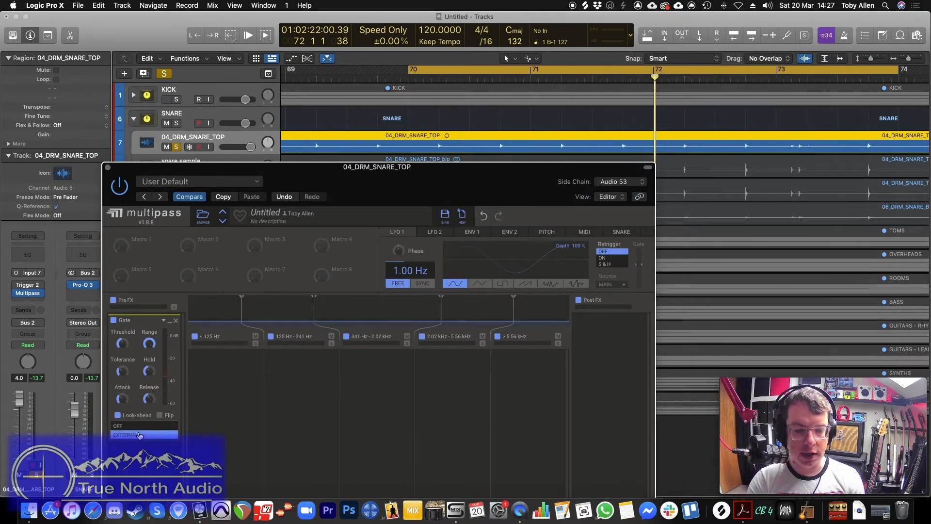
{"action": "left_click", "coordinate": [143, 433]}
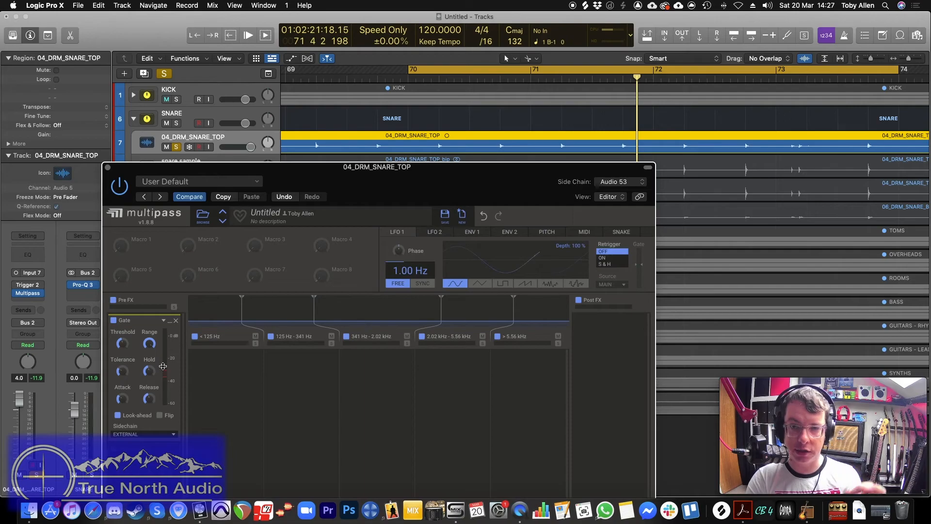
Finish adjusting the gate module and close the Multipass editor window
{"action": "left_click", "coordinate": [169, 99]}
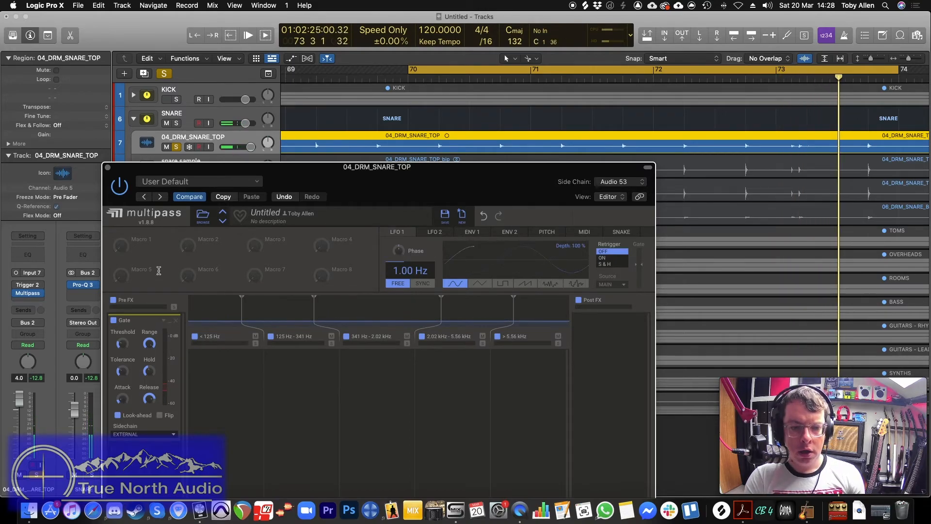
{"action": "left_click", "coordinate": [118, 187]}
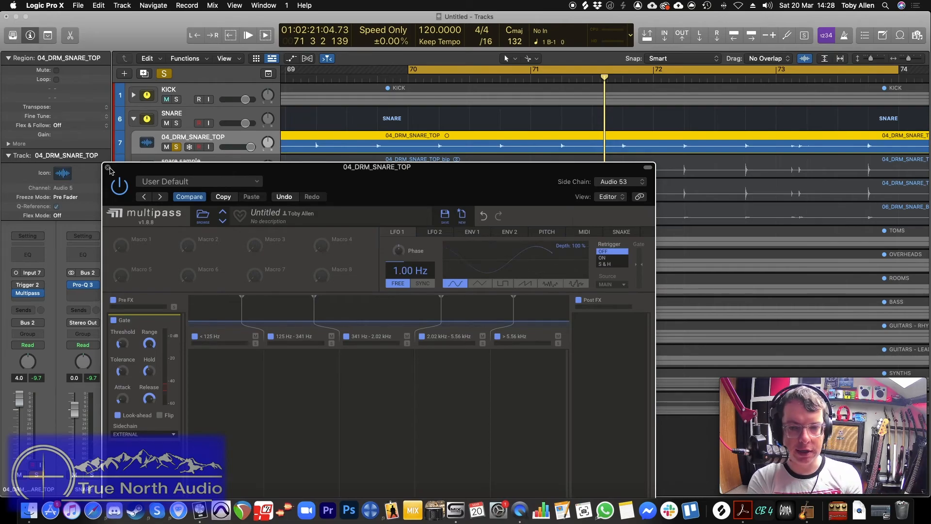
{"action": "left_click", "coordinate": [168, 99]}
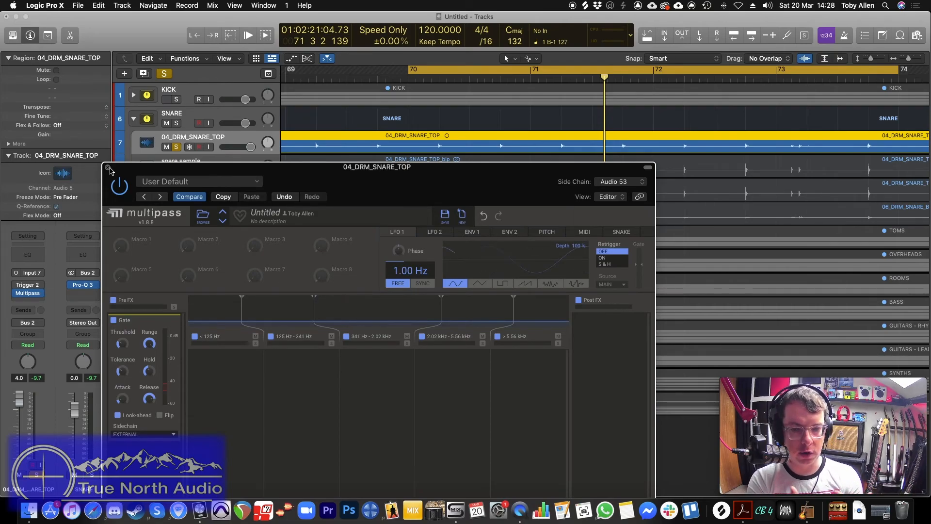